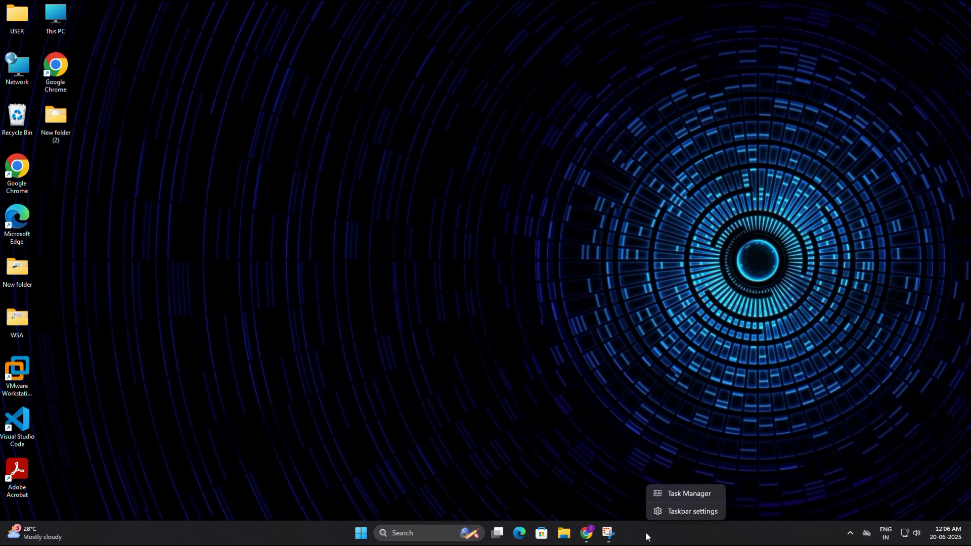
Show Task Manager's Memory performance page reporting about 5.3 GB cached of 16 GB.
left_click(688, 493)
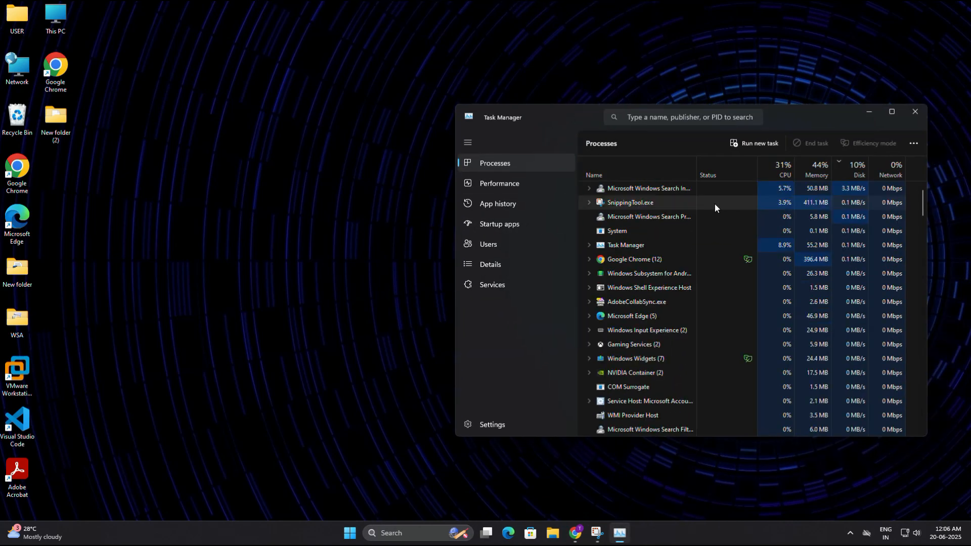
left_click(499, 183)
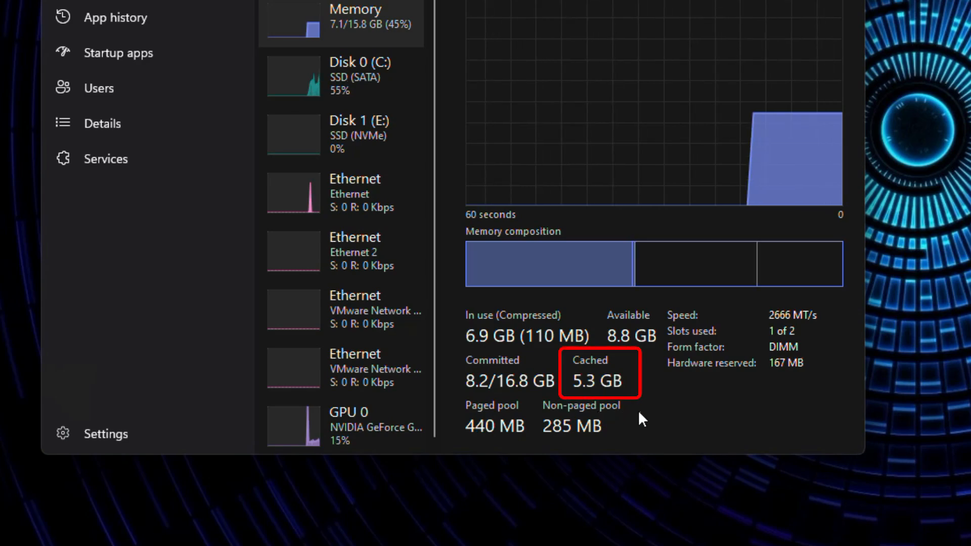
mouse_move(631, 382)
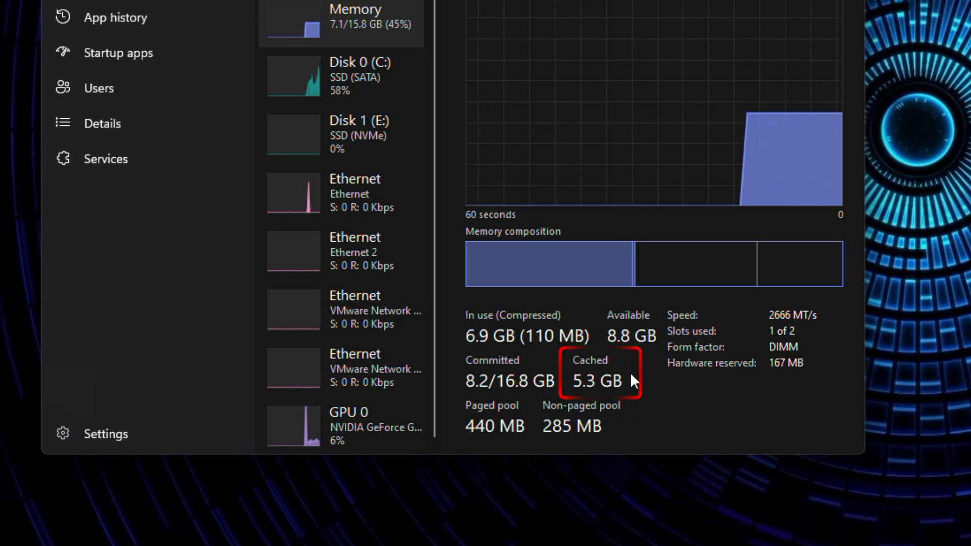
left_click(692, 103)
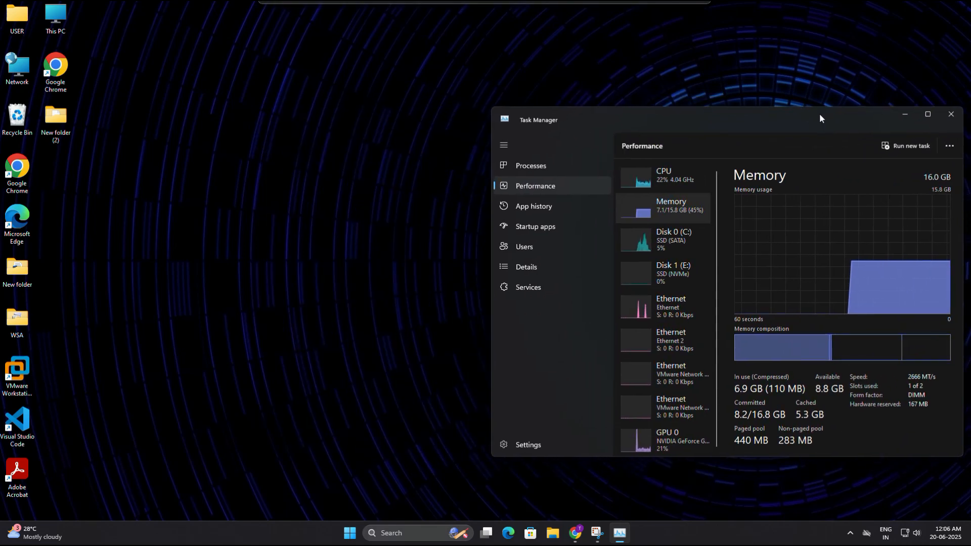
Launch Resource Monitor via search and view its Memory tab with the standby breakdown.
left_click(408, 533)
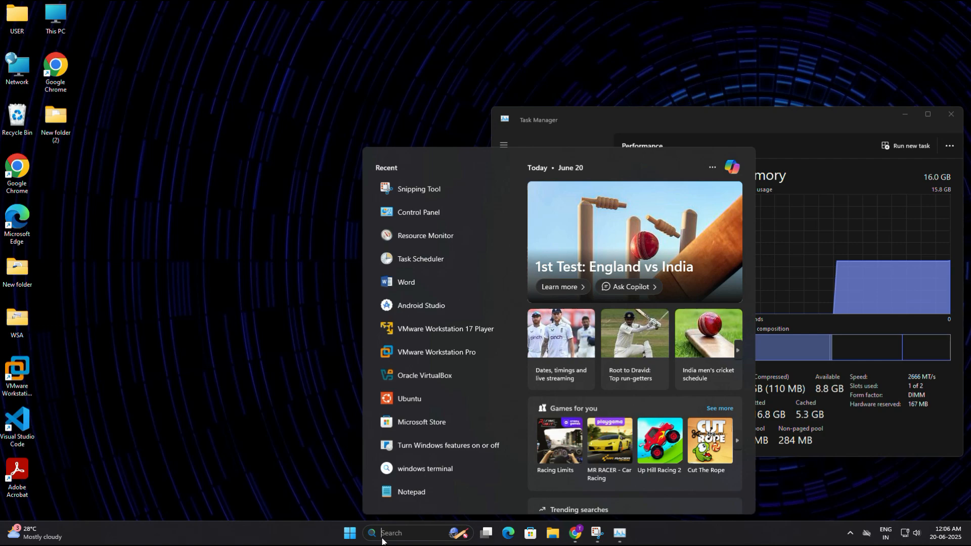
type("resource Monitor")
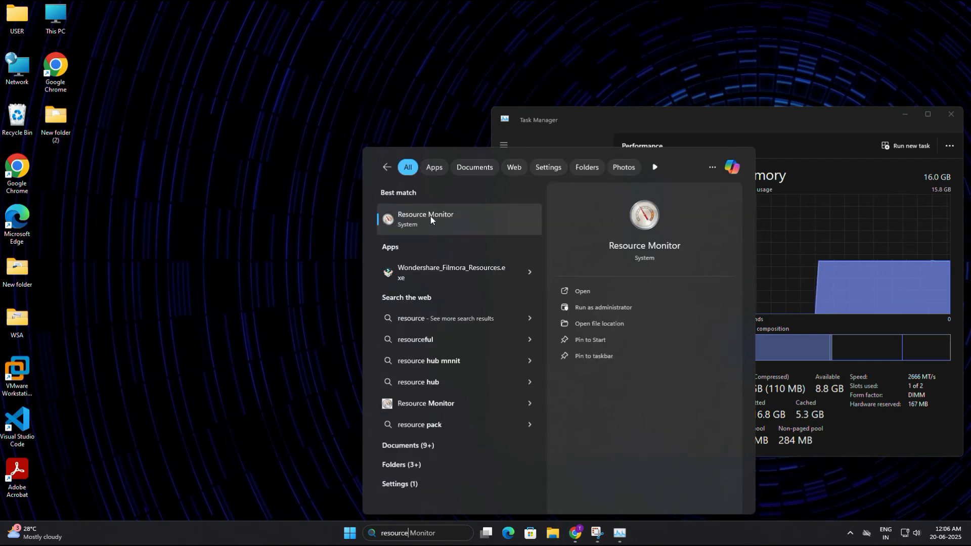
left_click(582, 291)
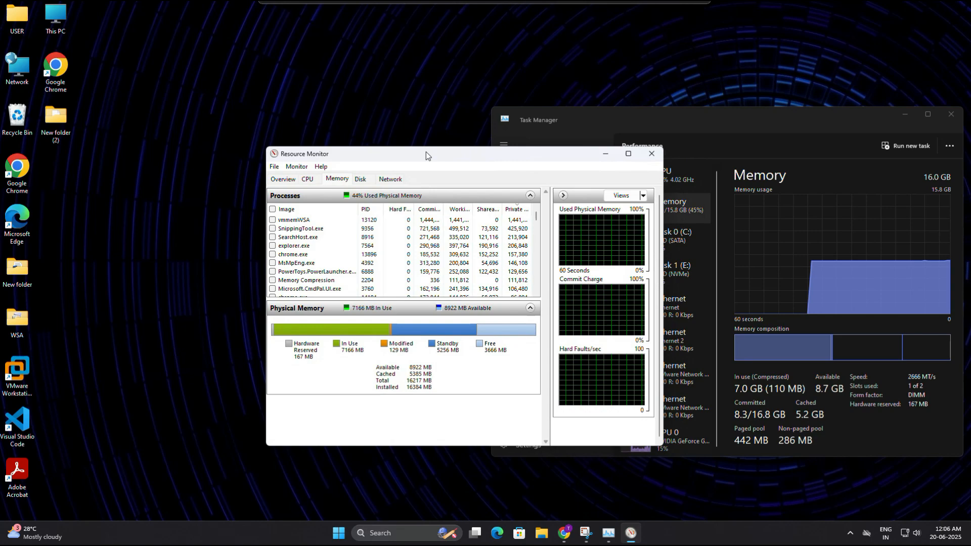
left_click(627, 153)
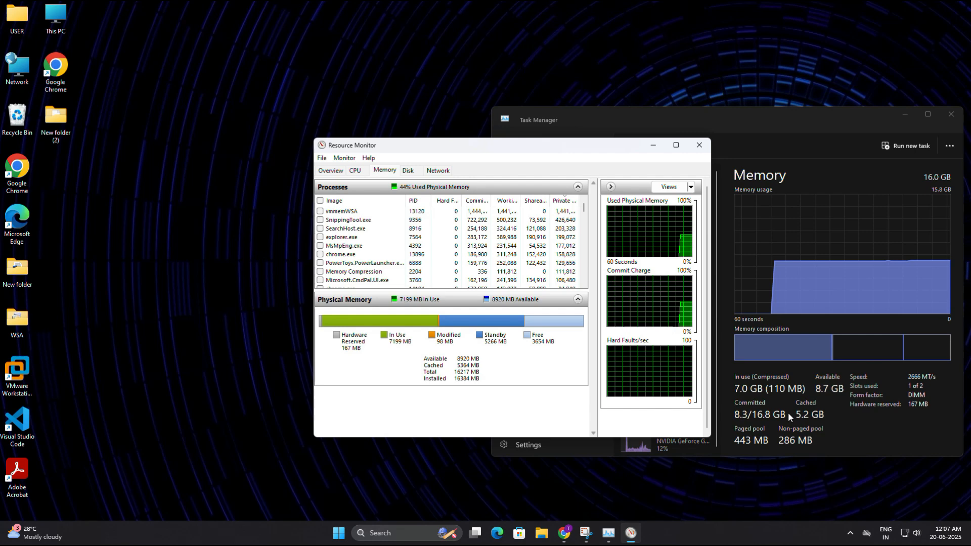
mouse_move(495, 347)
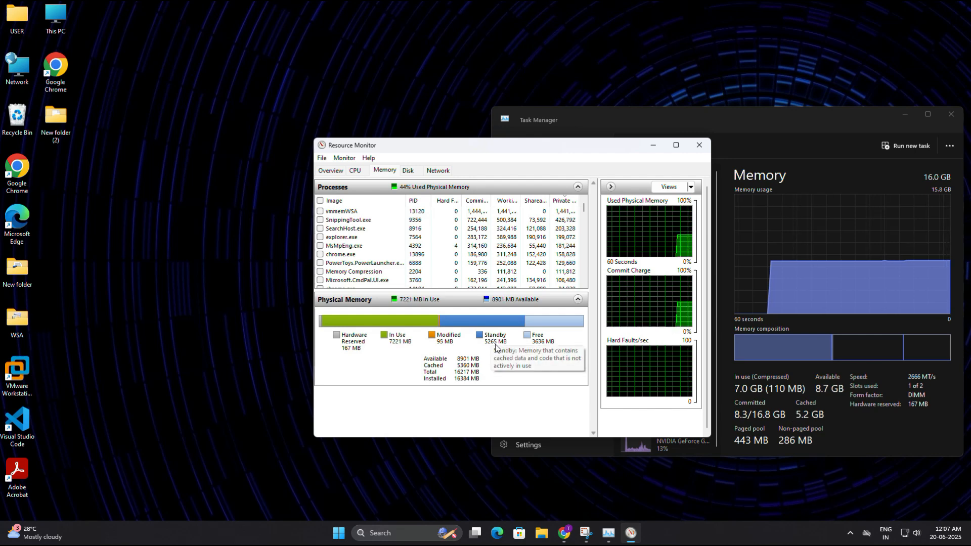
mouse_move(460, 471)
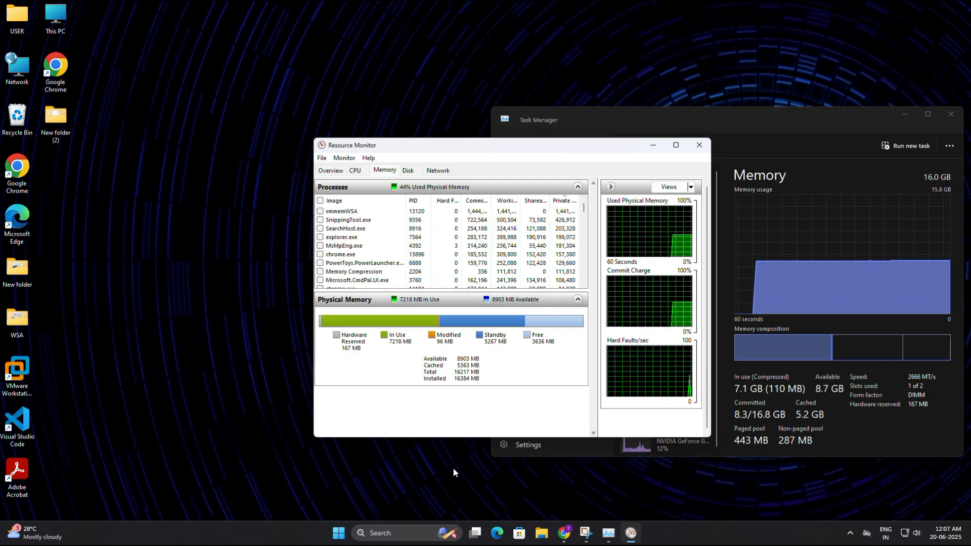
mouse_move(529, 512)
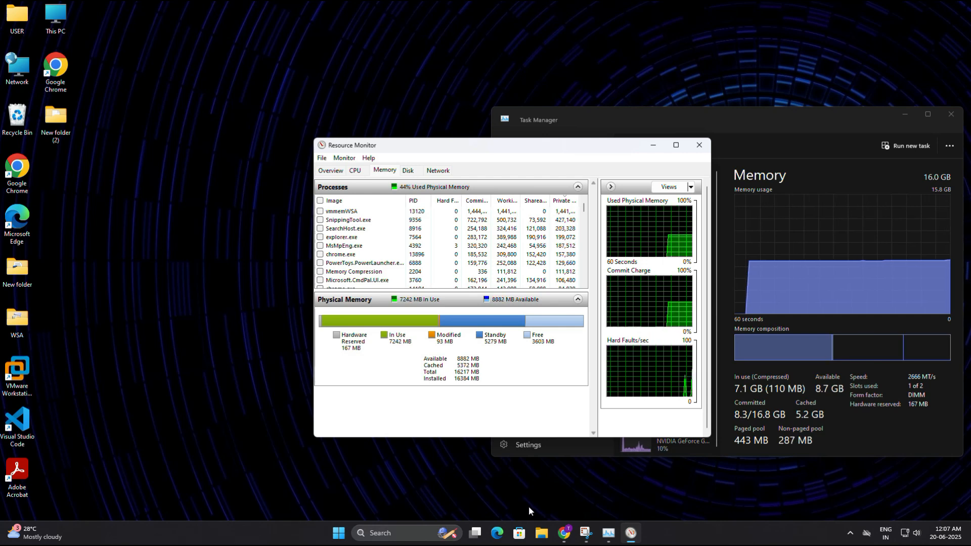
mouse_move(563, 533)
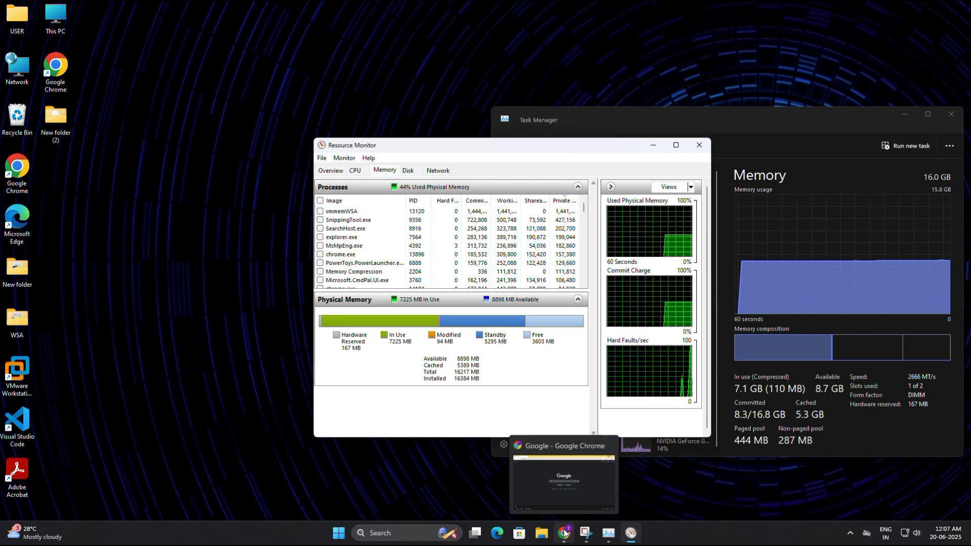
Run a Google search for 'empty standby list' in Chrome.
left_click(563, 474)
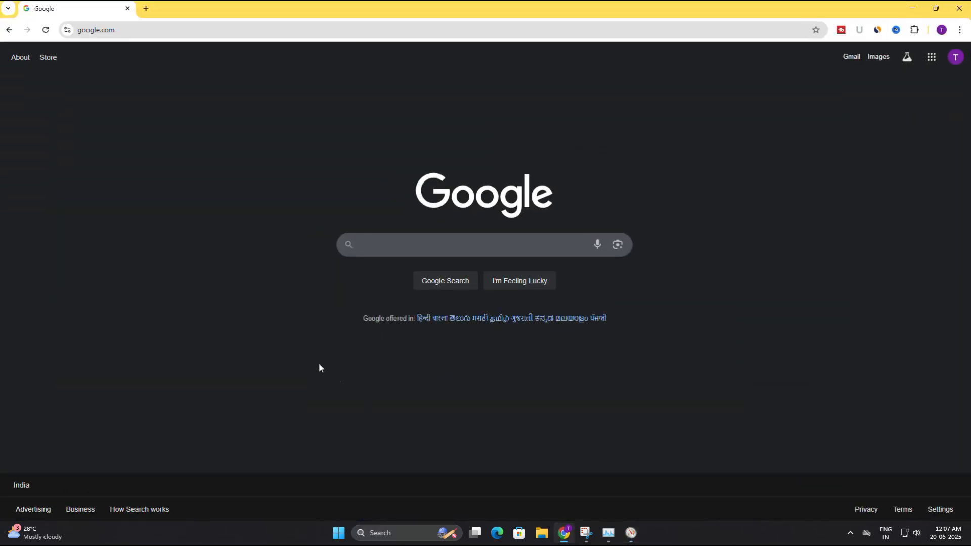
left_click(483, 243)
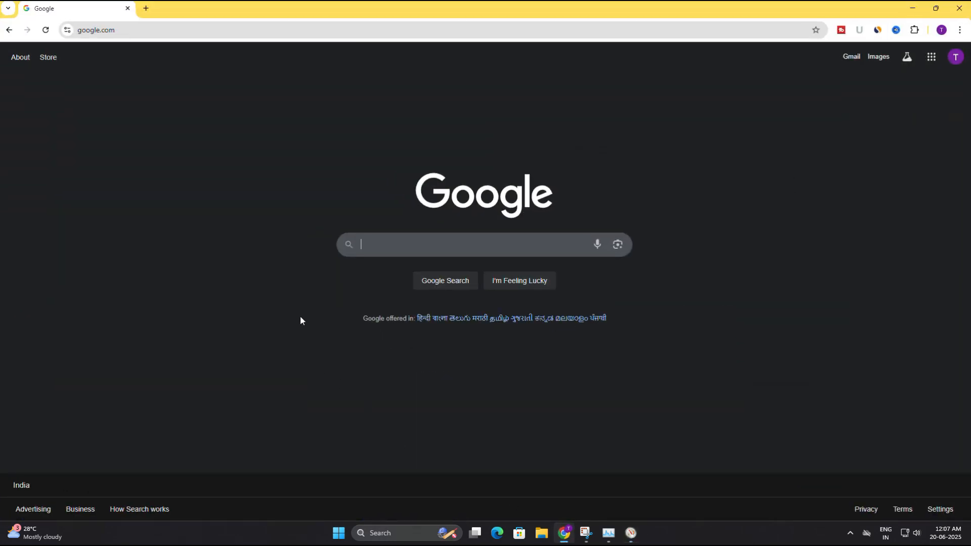
type("empty s")
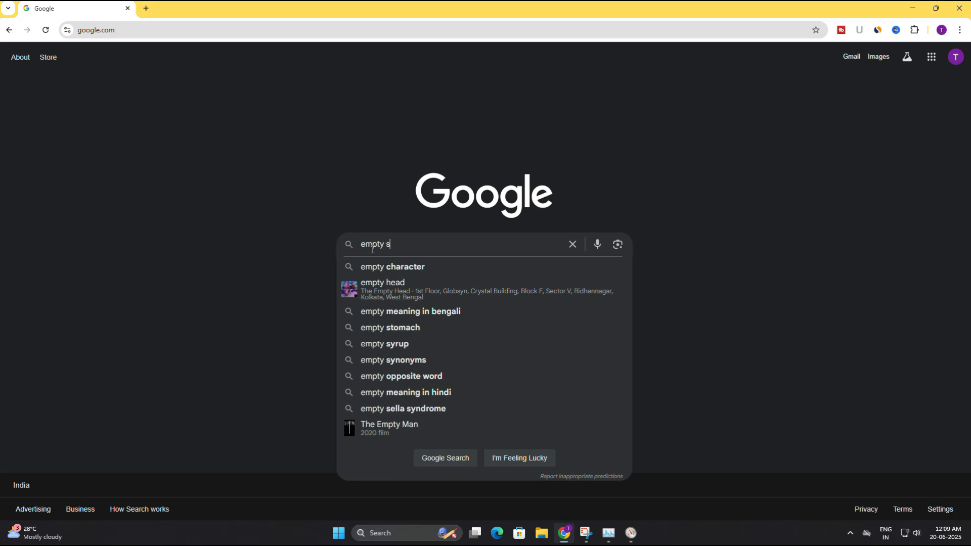
type("tand")
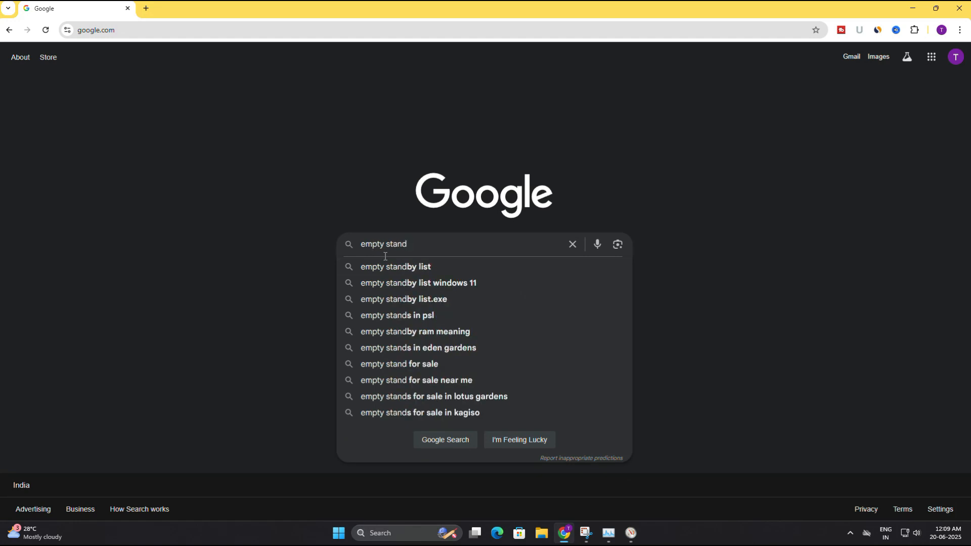
left_click(396, 266)
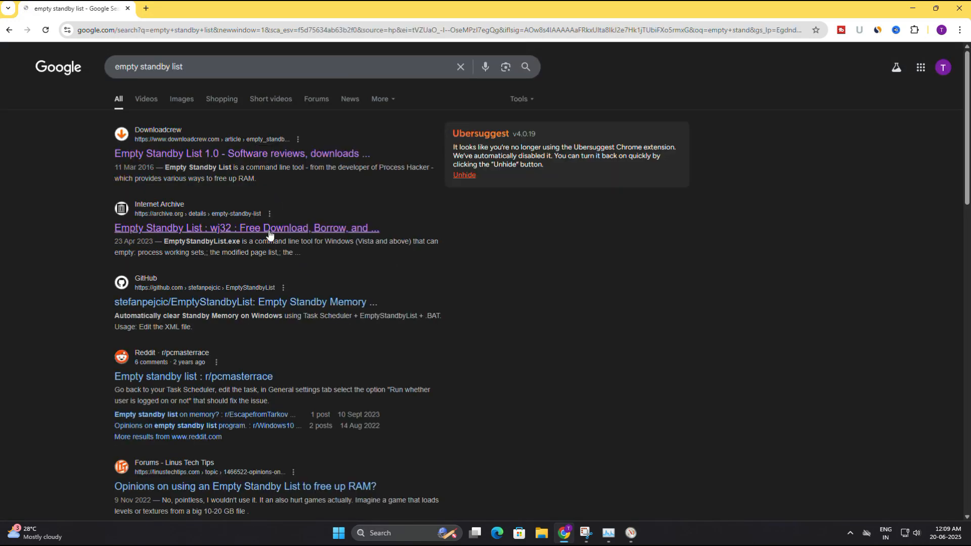
mouse_move(149, 222)
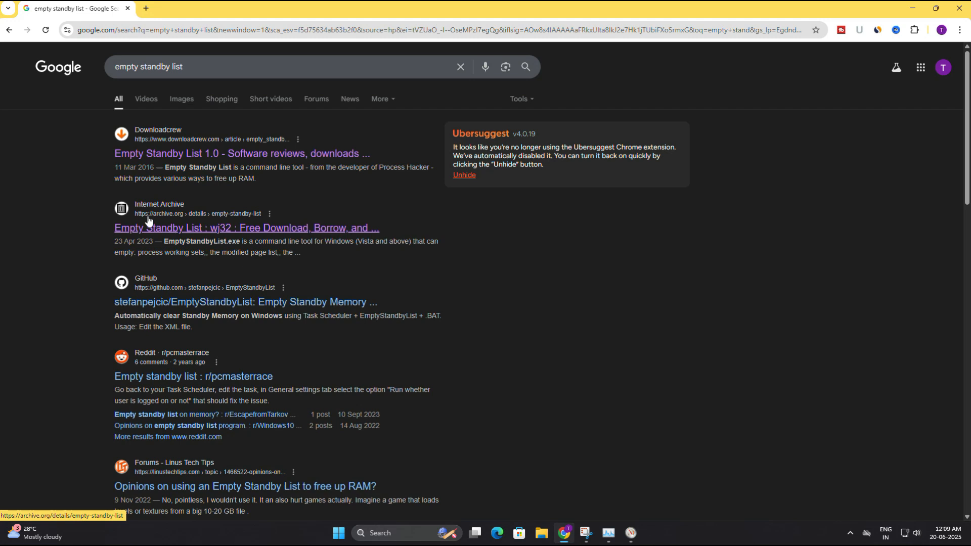
mouse_move(242, 219)
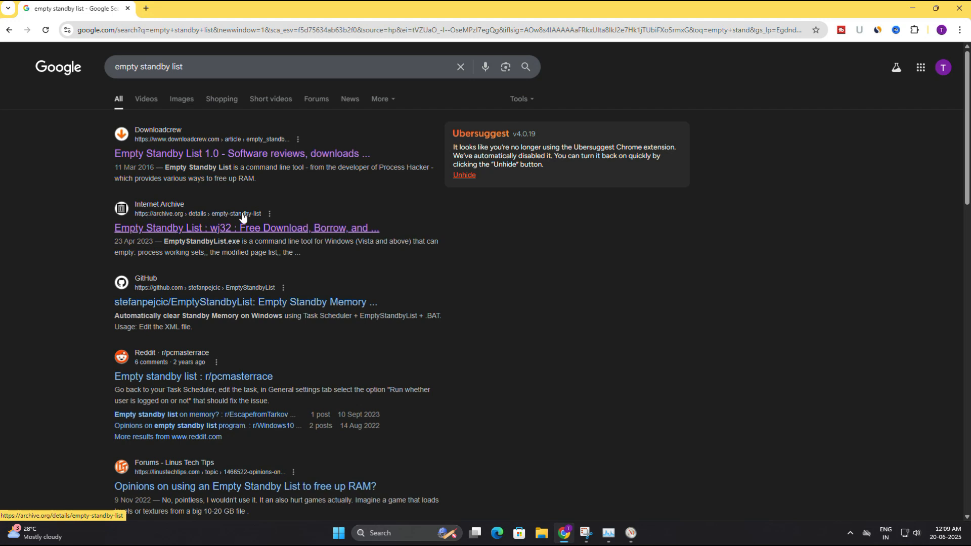
mouse_move(224, 231)
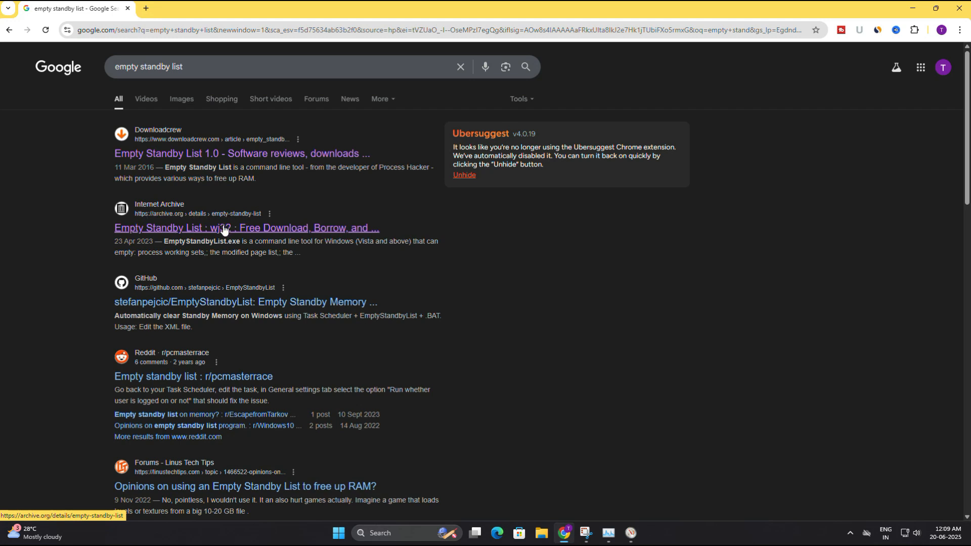
Download EmptyStandbyList.exe (Windows executable) from the Internet Archive item page.
left_click(245, 228)
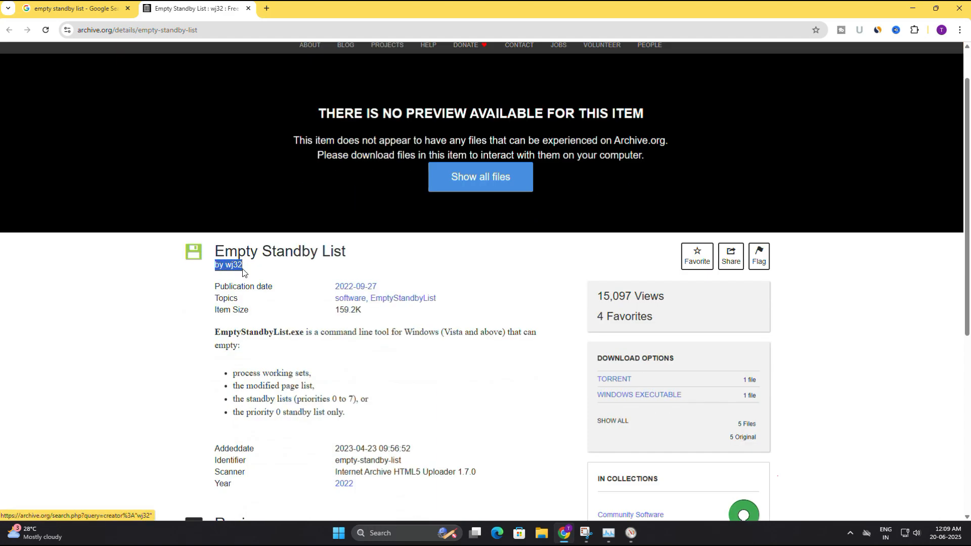
scroll("down", 3)
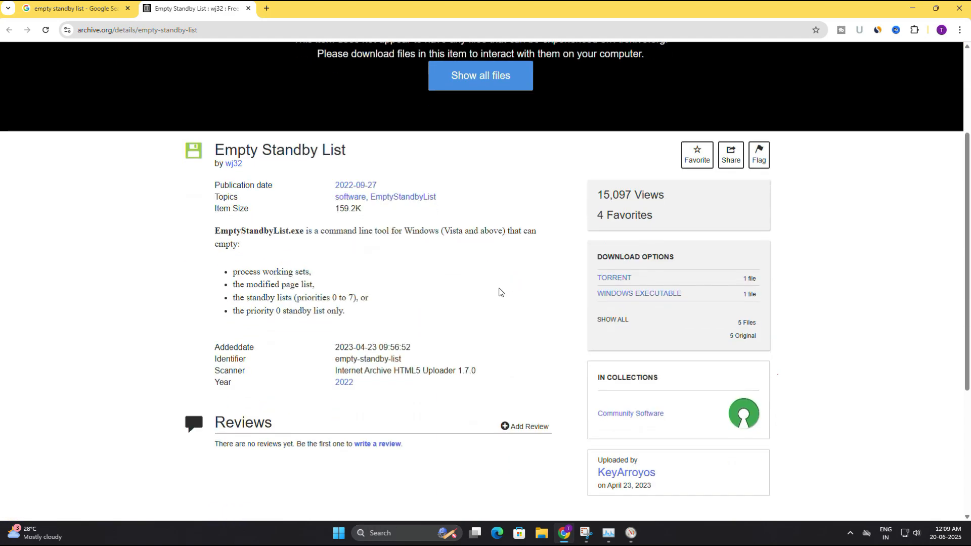
mouse_move(584, 300)
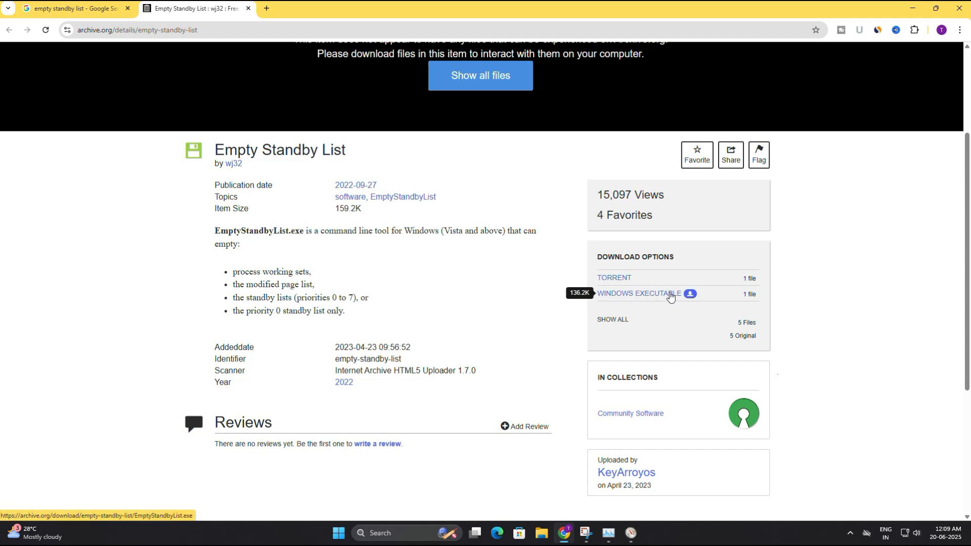
mouse_move(691, 297)
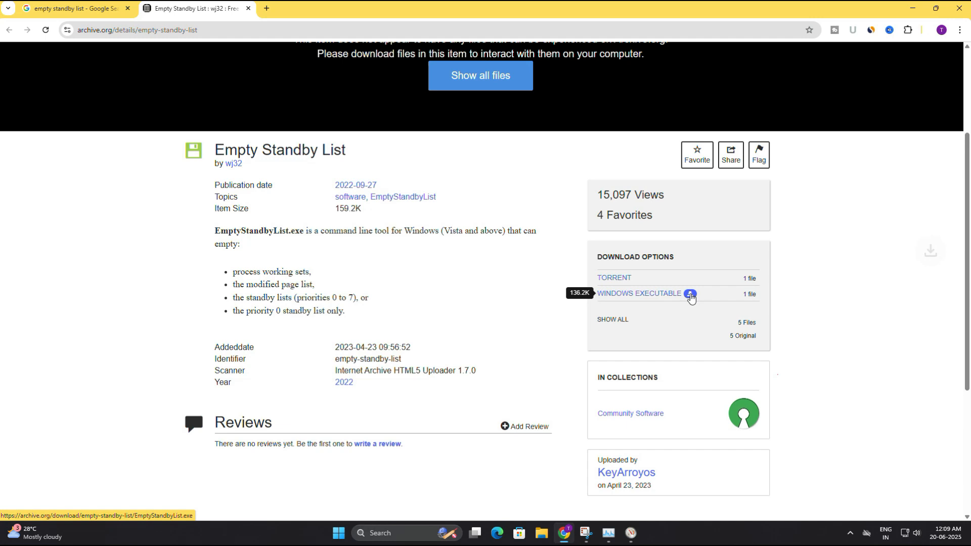
left_click(689, 298)
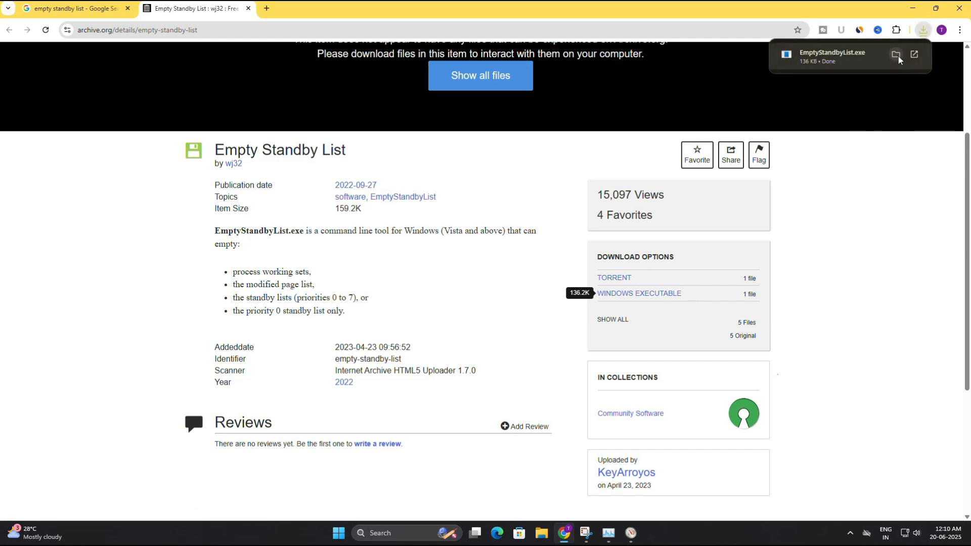
Show the downloaded EmptyStandbyList.exe in the Downloads folder.
left_click(896, 54)
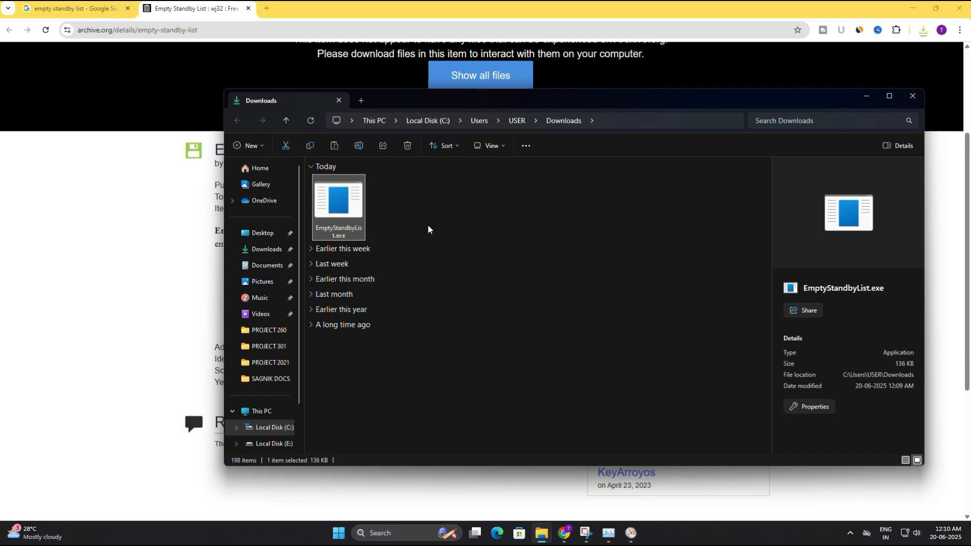
mouse_move(357, 202)
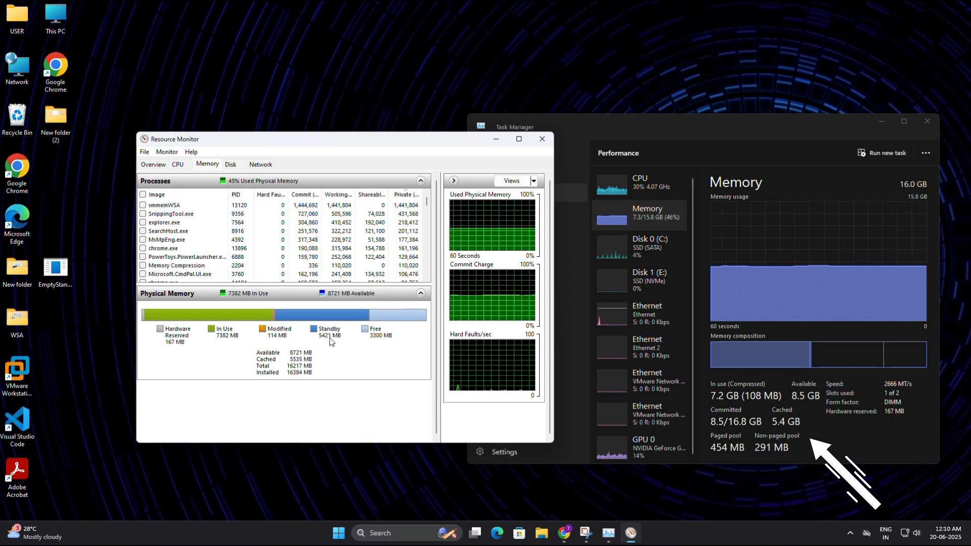
mouse_move(332, 341)
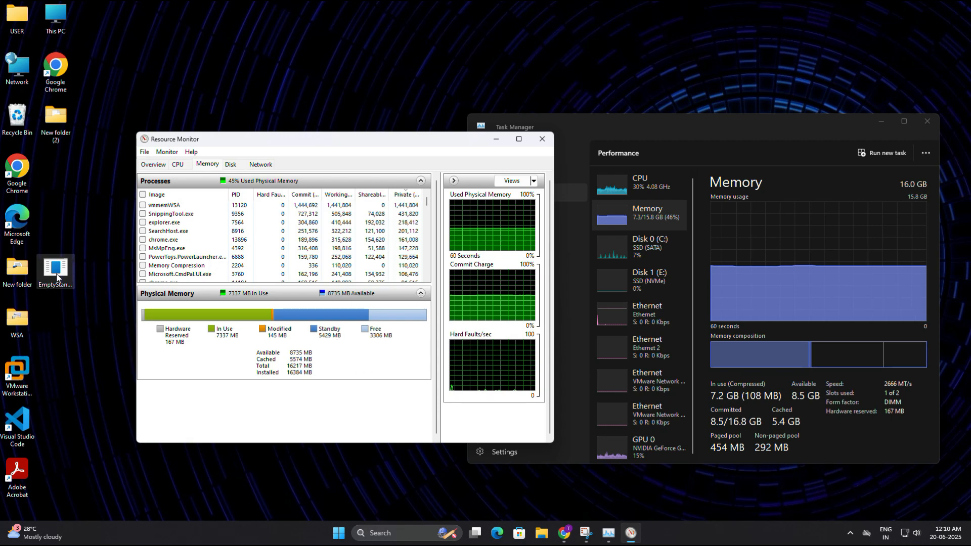
Bring up the context options for EmptyStandbyList.exe on the desktop.
right_click(54, 272)
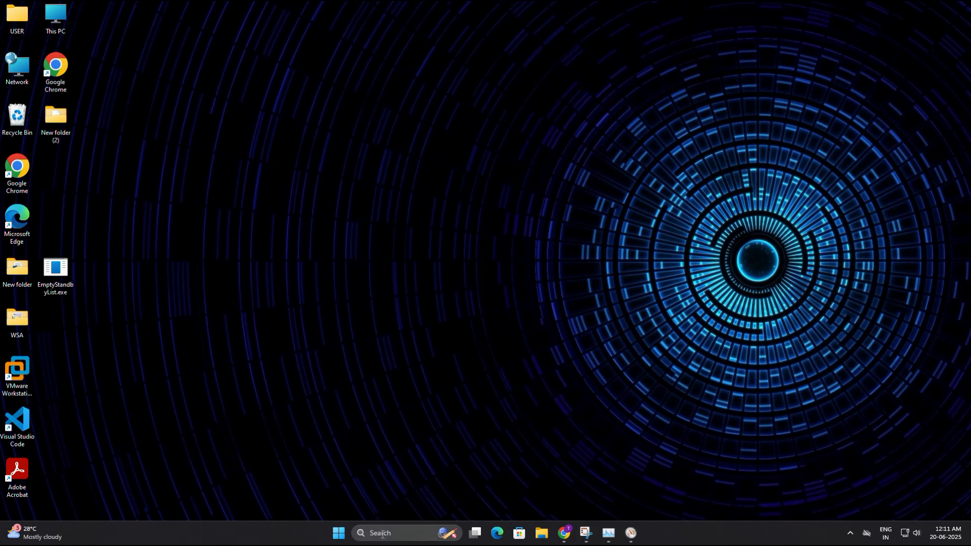
Search for 'task Scheduler' to launch it at the Task Scheduler Library.
type("task Scheduler")
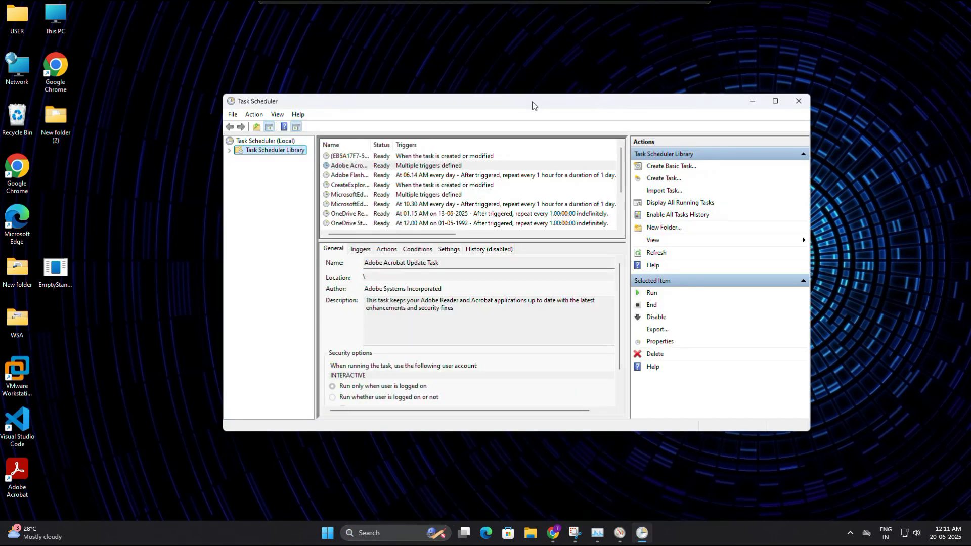
mouse_move(594, 201)
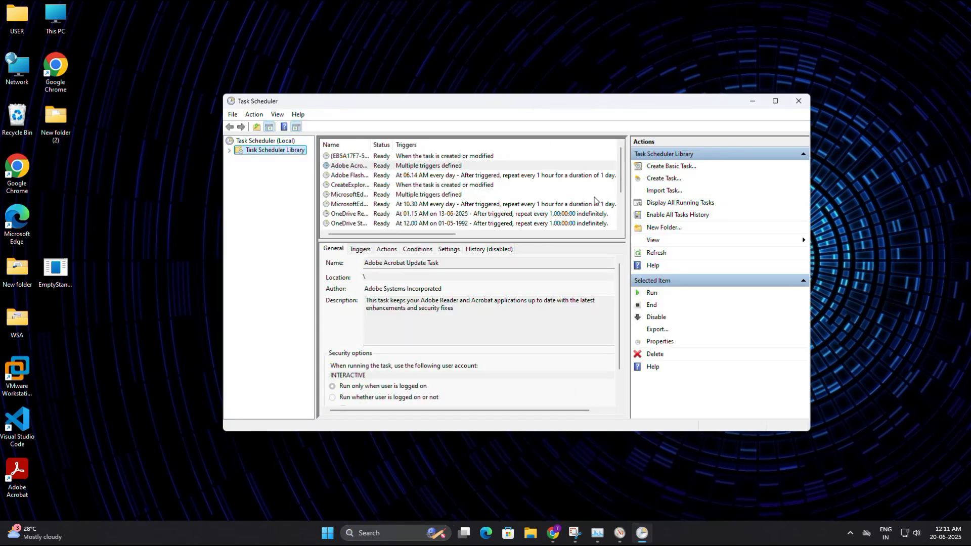
mouse_move(664, 180)
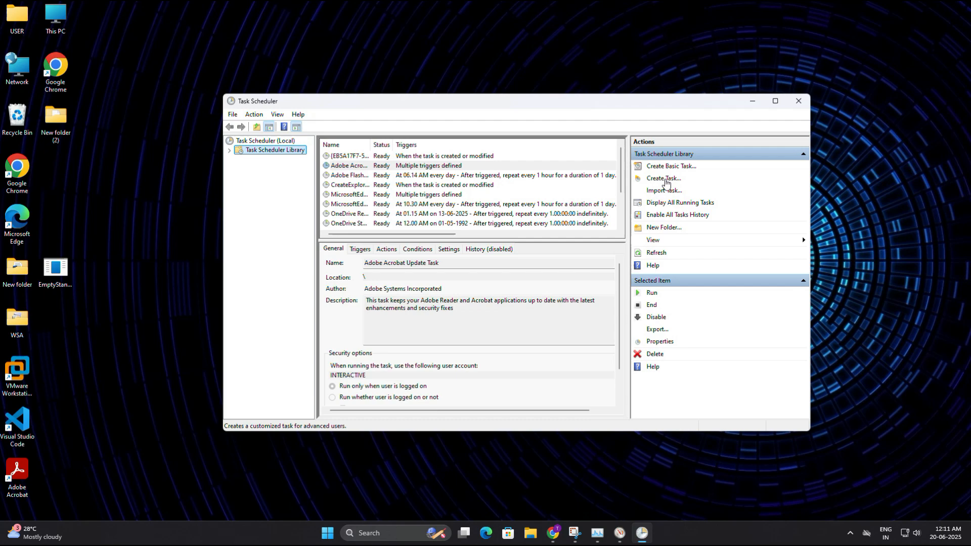
Create a new task and name it 'Clear RAM Cache'.
left_click(662, 178)
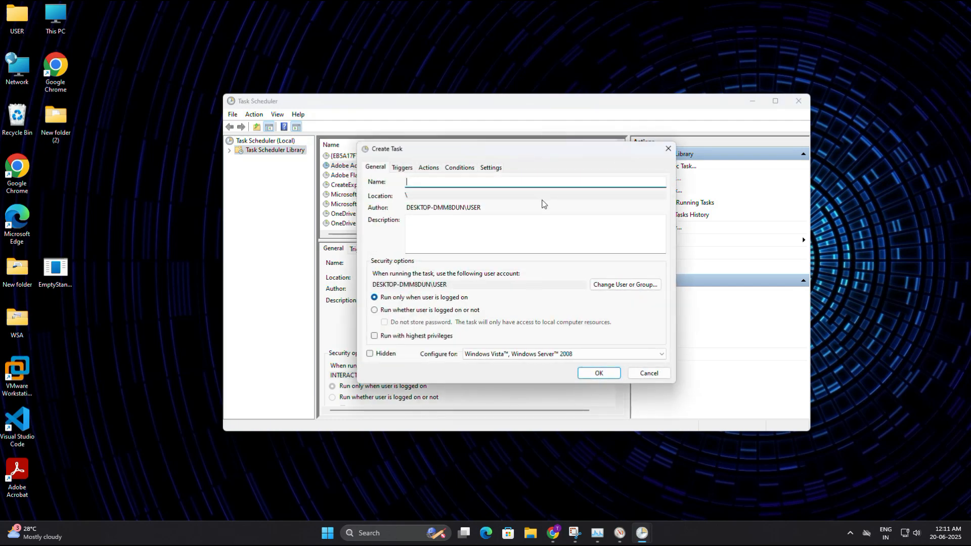
mouse_move(503, 210)
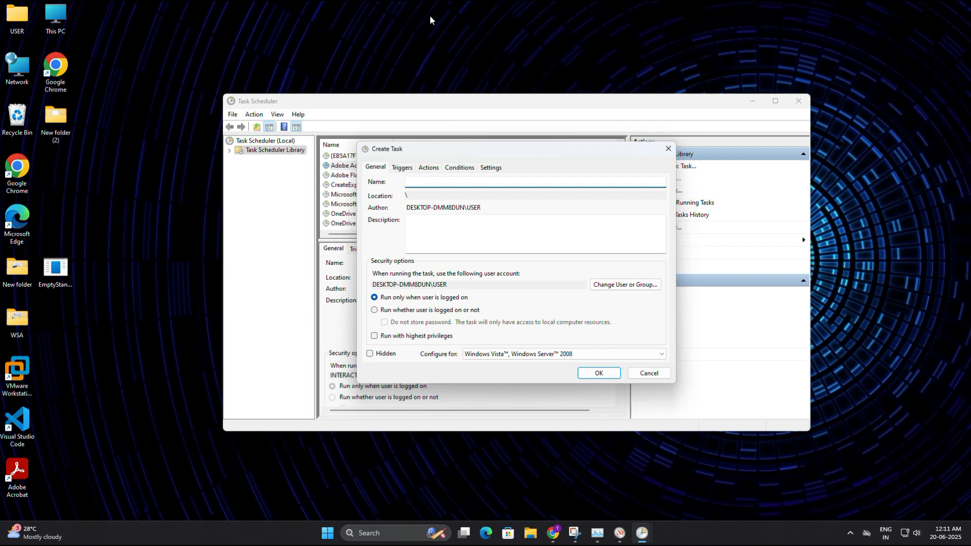
type("C")
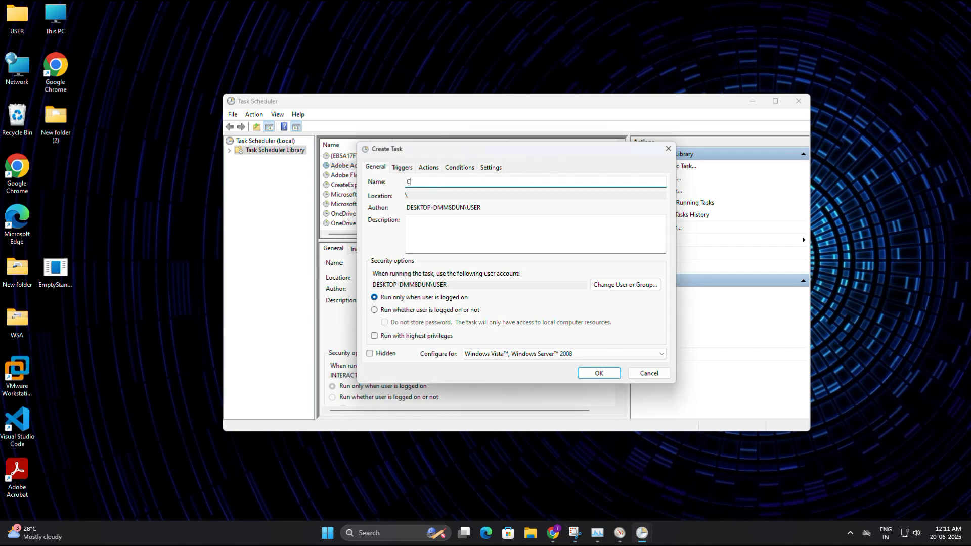
type("lear RAM Ca")
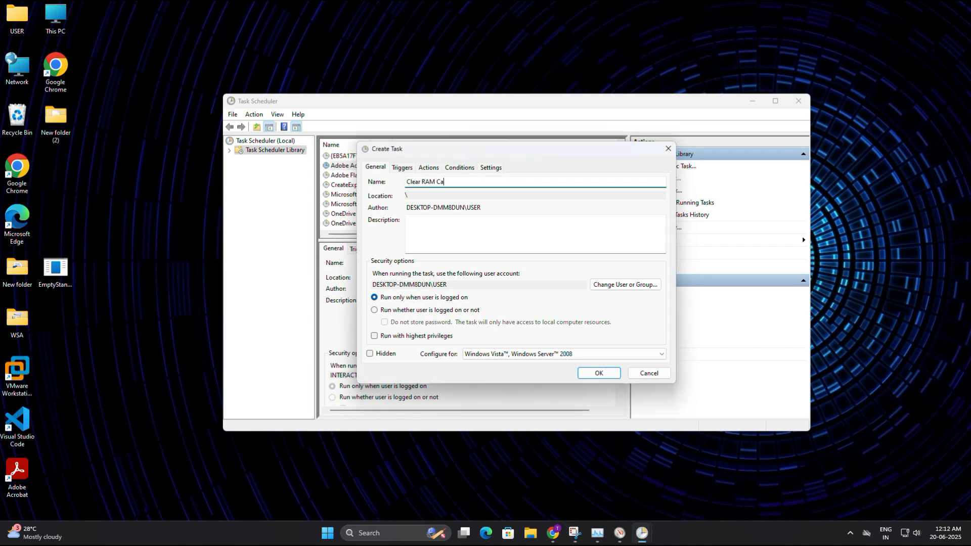
type("che")
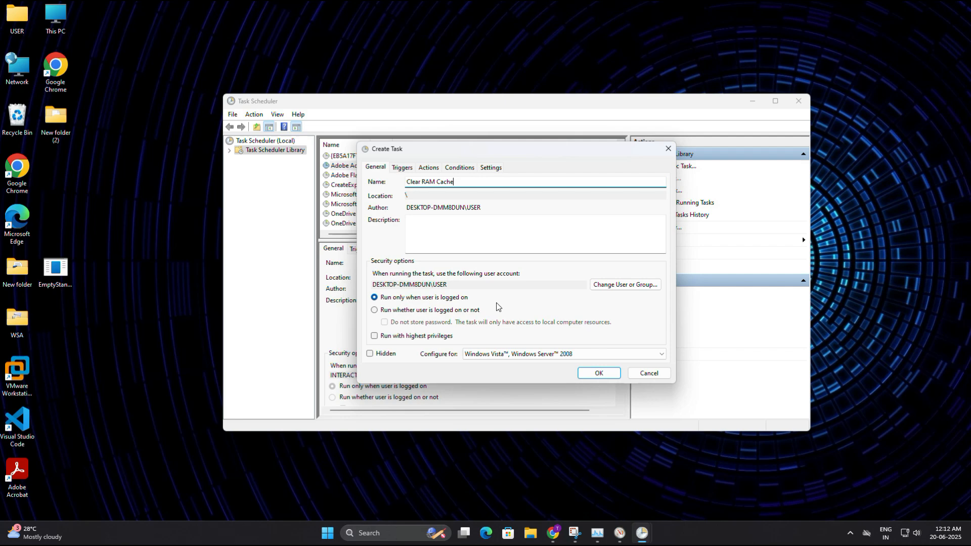
mouse_move(624, 284)
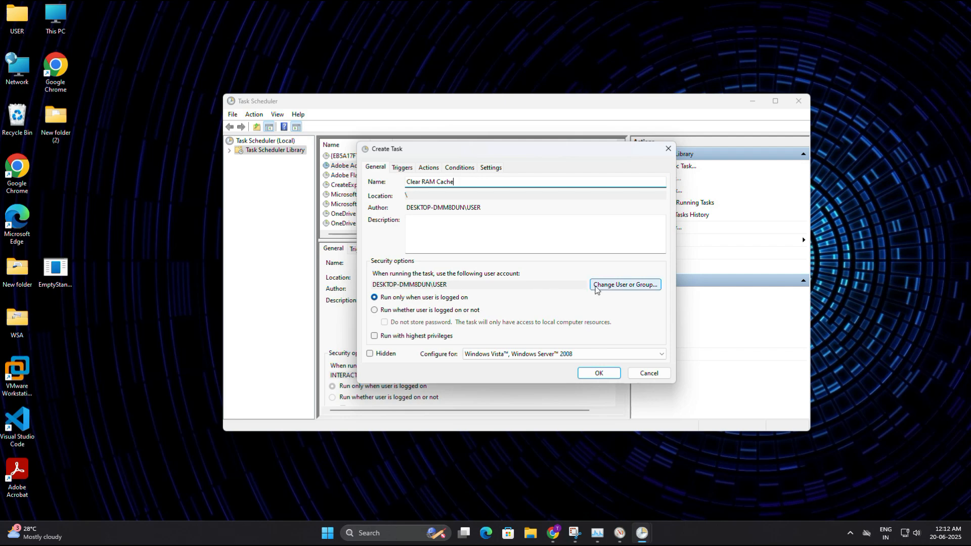
Search all users and groups and locate SYSTEM as the task's account.
left_click(624, 284)
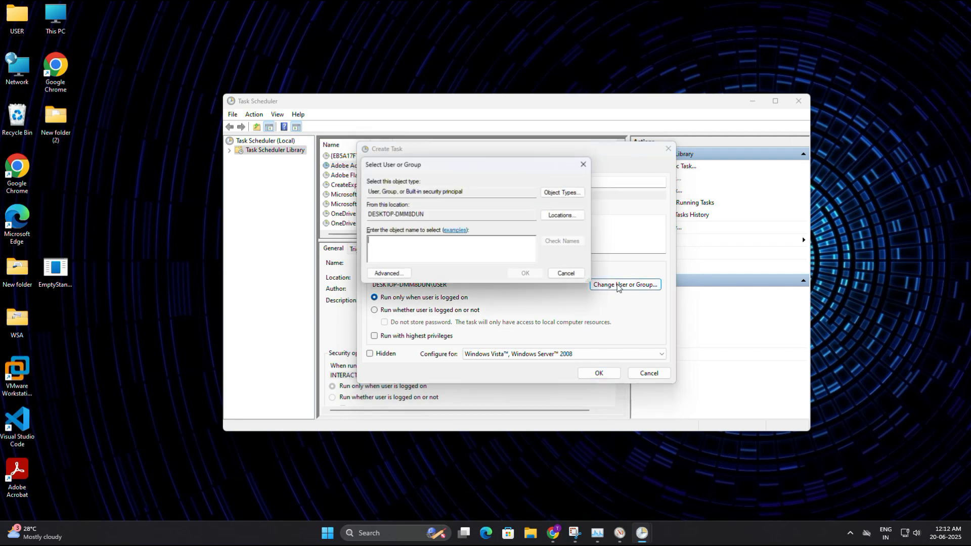
mouse_move(464, 273)
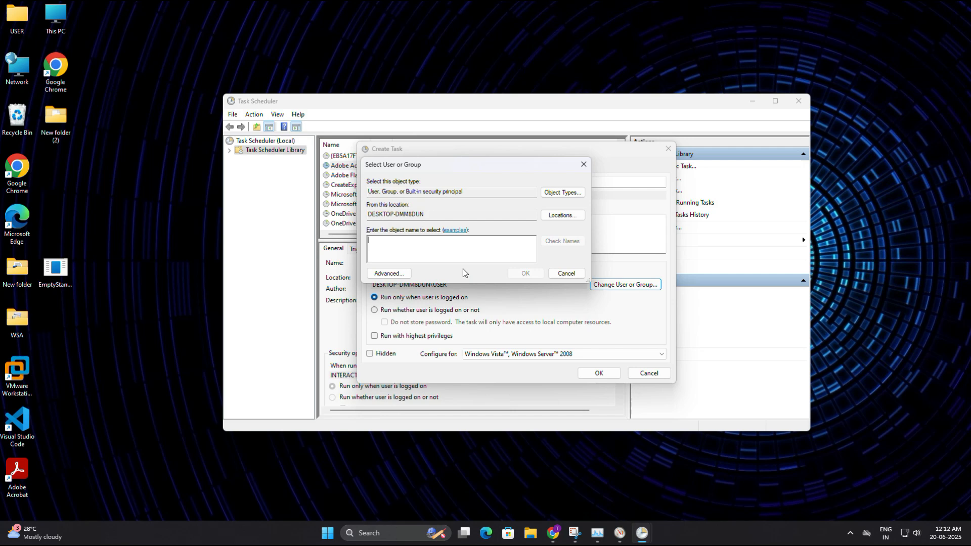
left_click(389, 273)
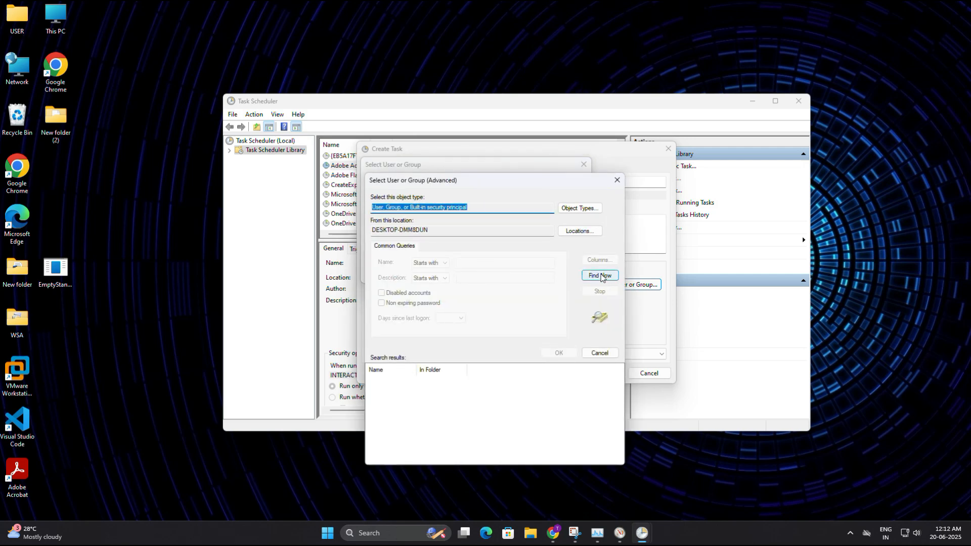
left_click(598, 275)
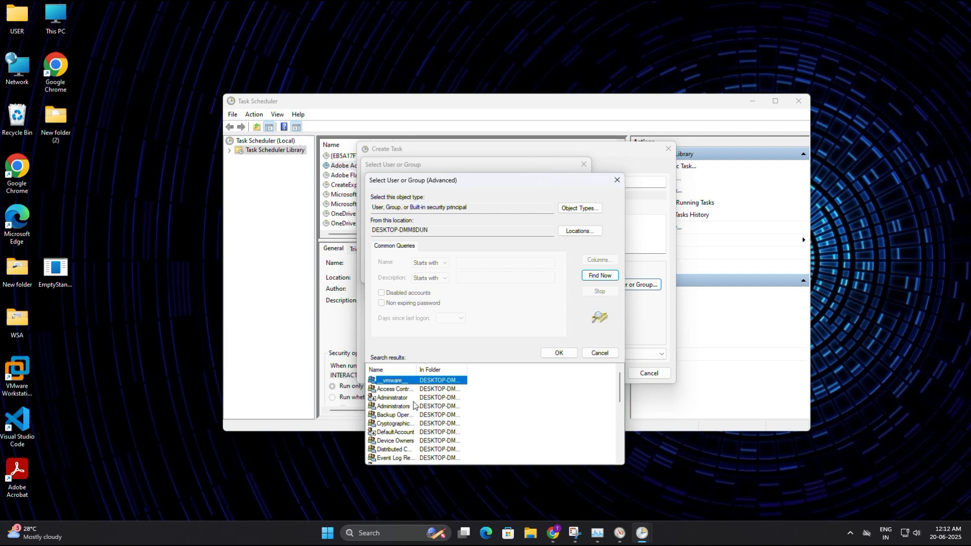
scroll("down", 3)
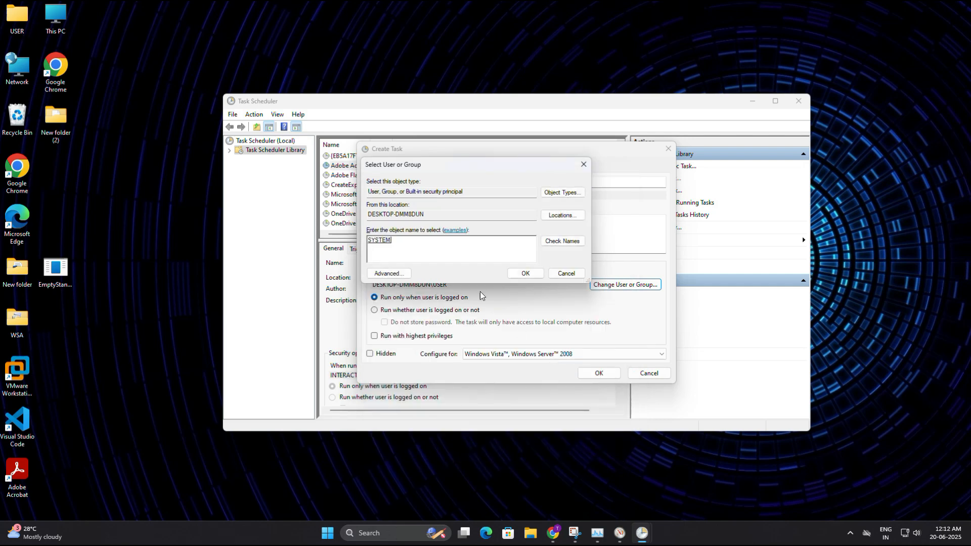
Confirm SYSTEM, enable Run with highest privileges, and configure for Windows 10.
left_click(524, 273)
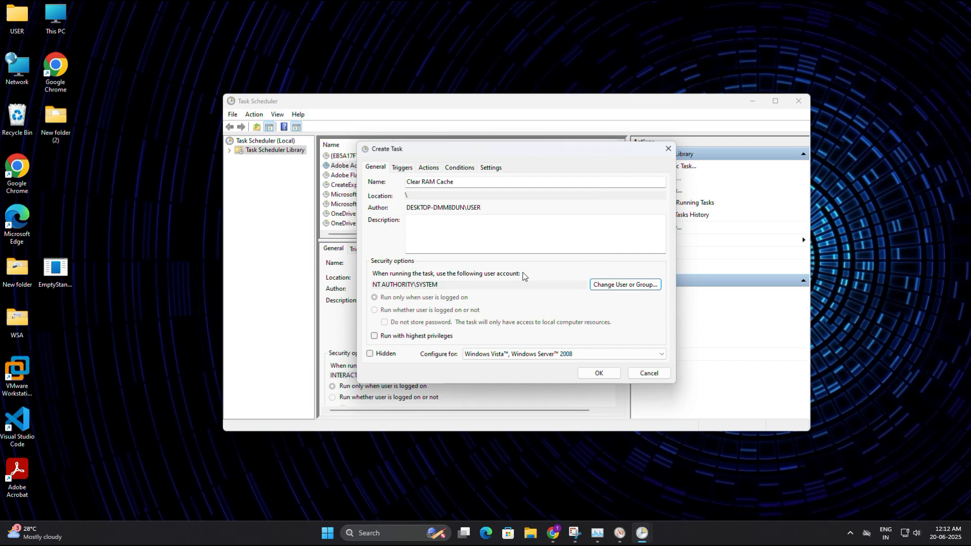
mouse_move(519, 281)
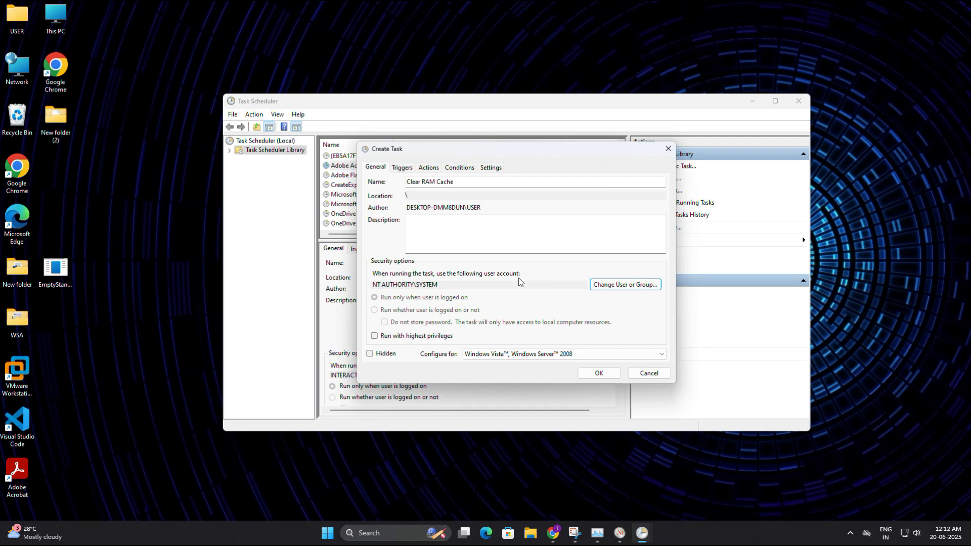
mouse_move(556, 292)
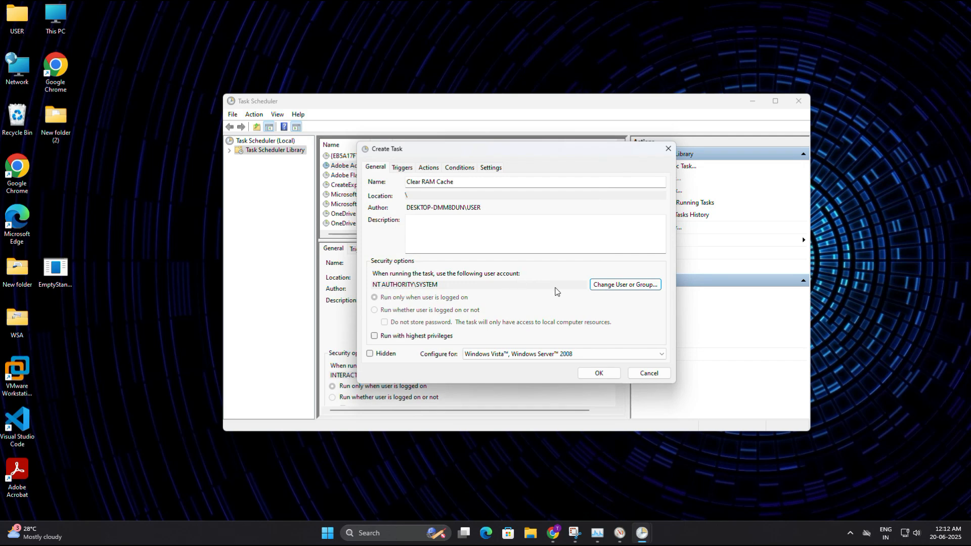
mouse_move(438, 341)
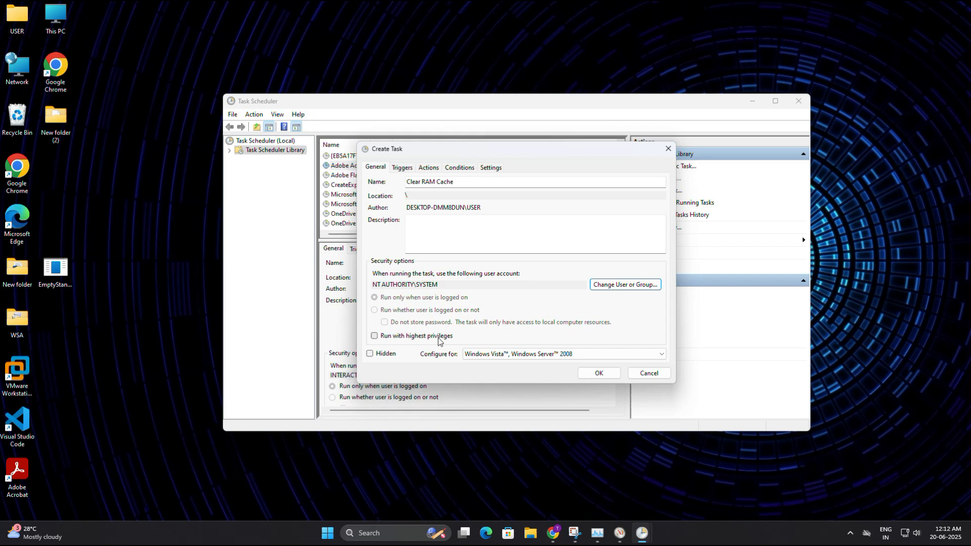
left_click(374, 335)
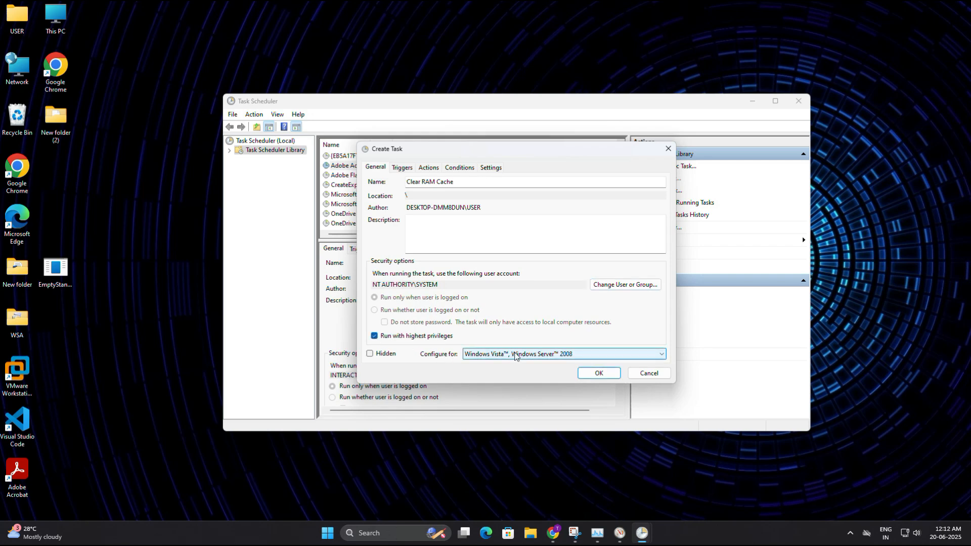
left_click(659, 354)
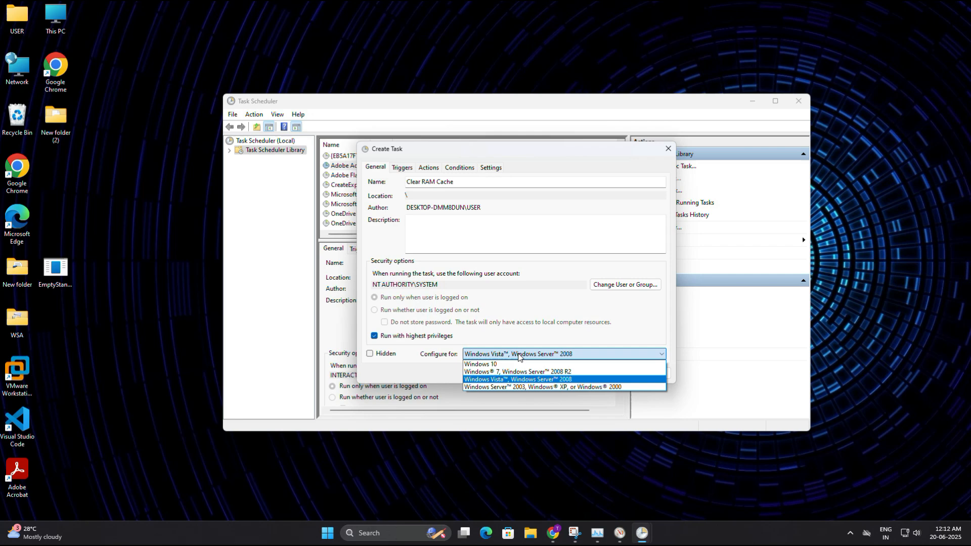
mouse_move(518, 371)
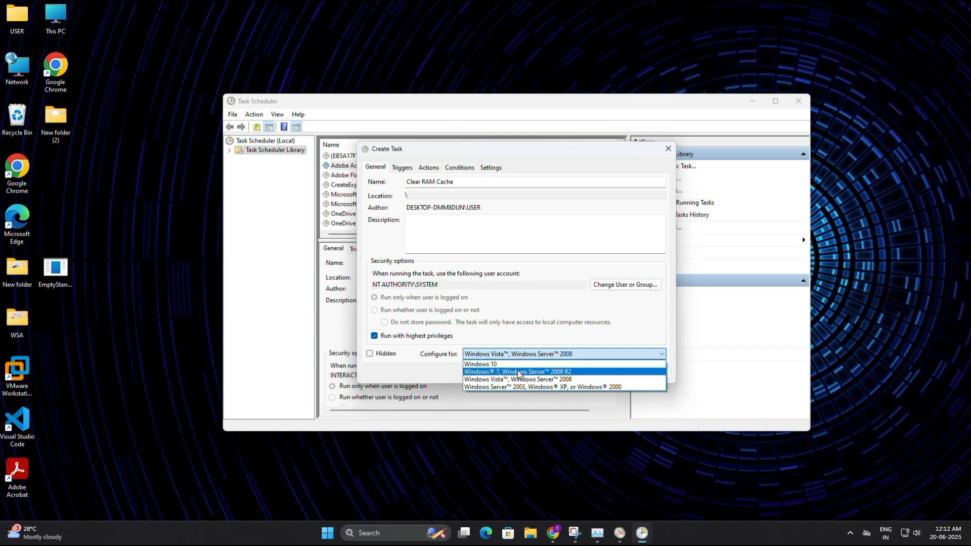
mouse_move(517, 379)
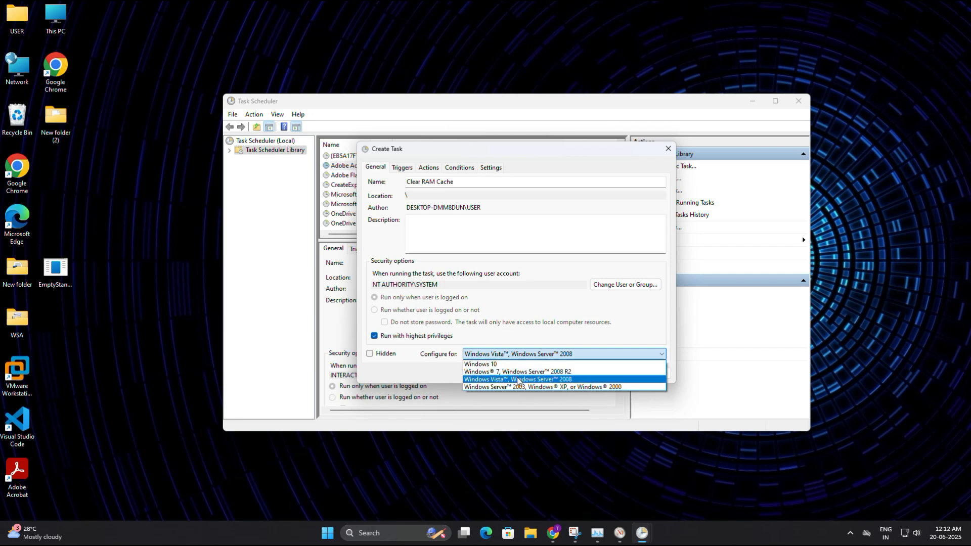
left_click(480, 363)
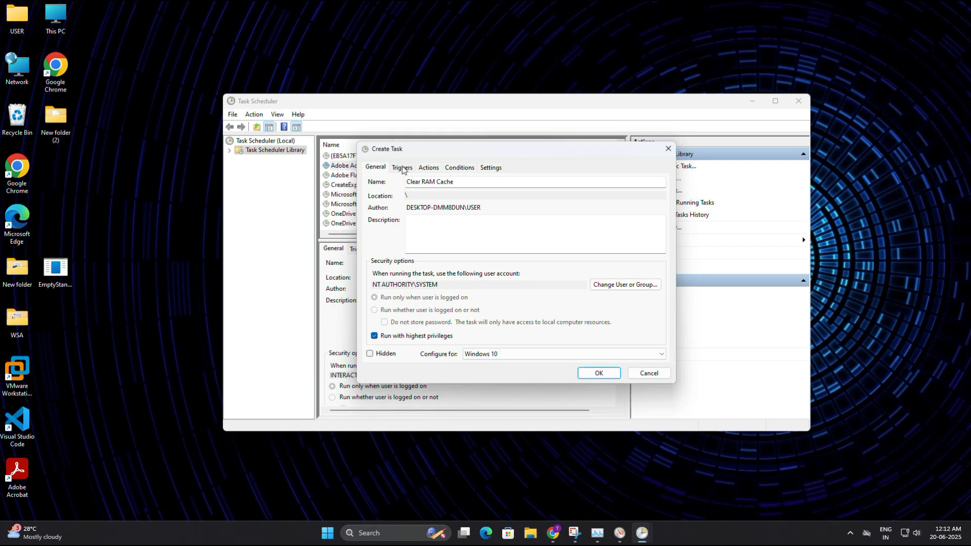
Add a one-time trigger at 12:13 AM on 20-06-2025 repeating every 10 minutes indefinitely.
left_click(401, 167)
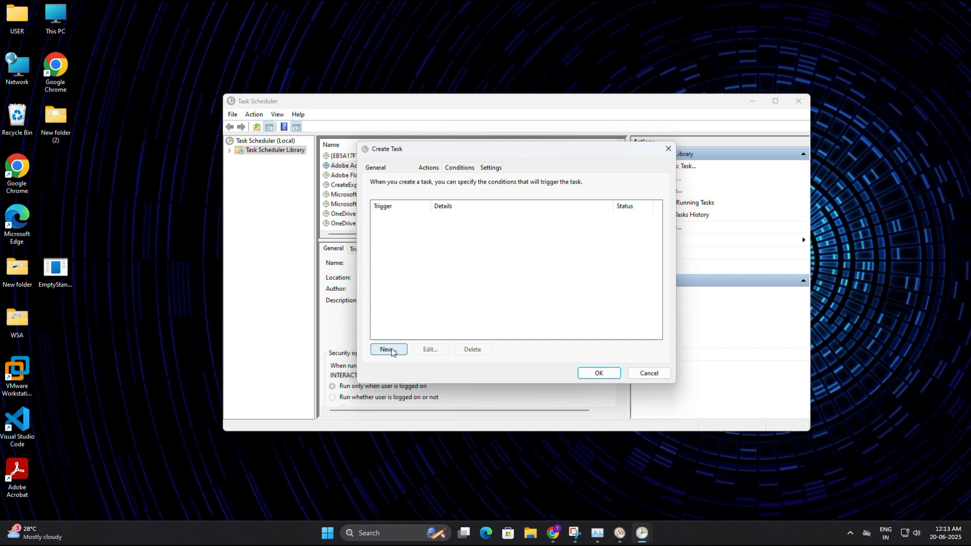
left_click(387, 350)
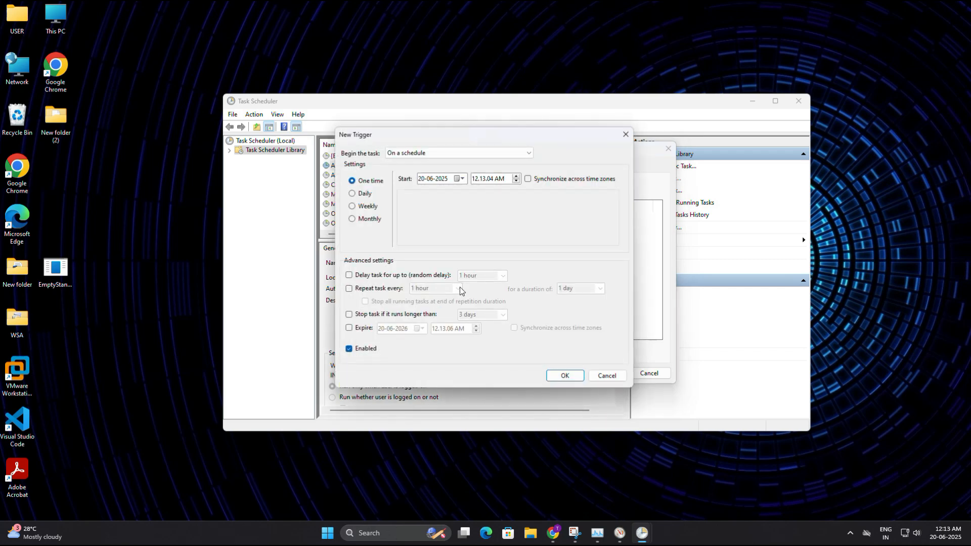
mouse_move(396, 220)
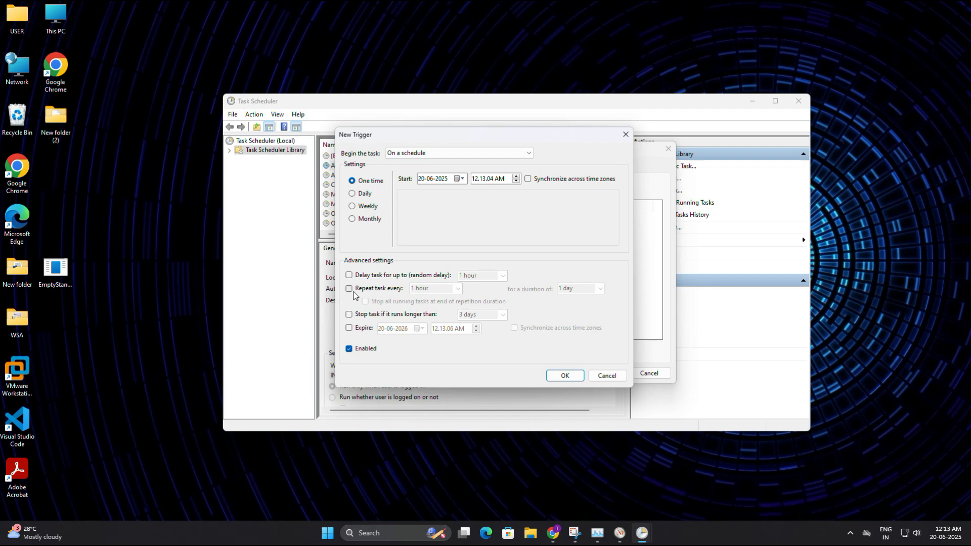
left_click(349, 289)
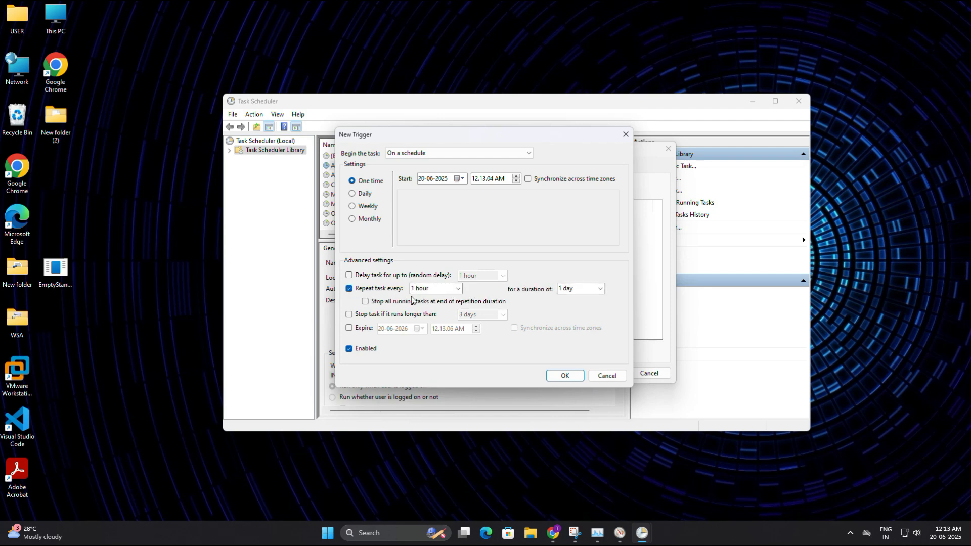
left_click(457, 288)
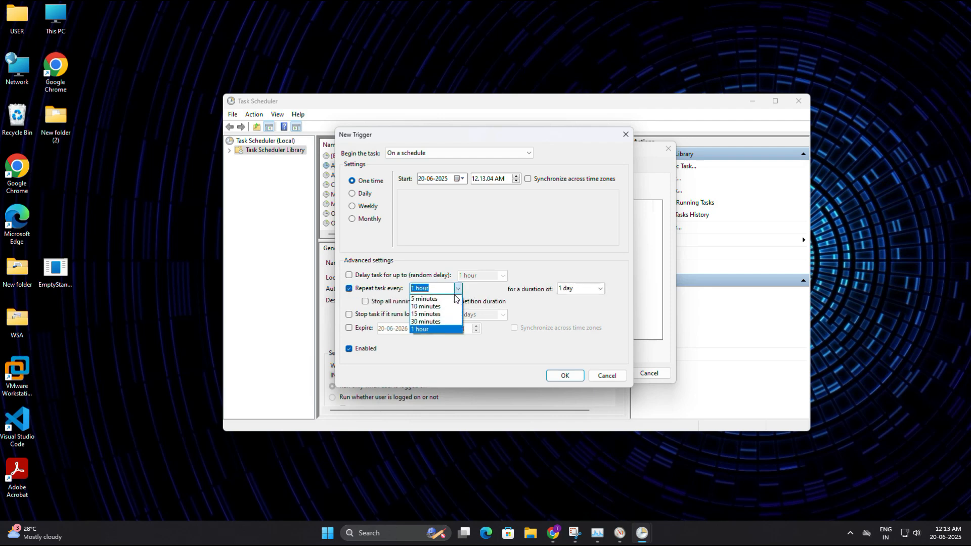
mouse_move(442, 308)
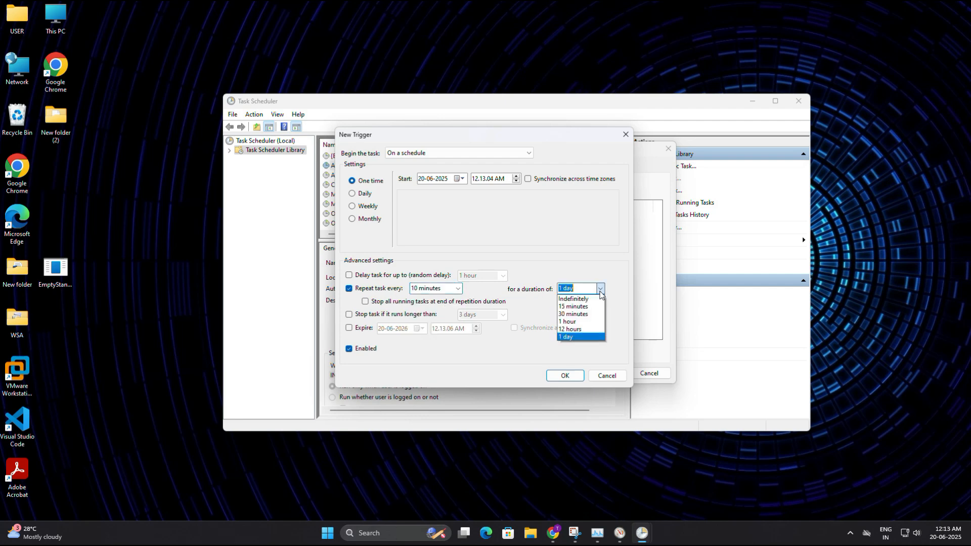
left_click(572, 298)
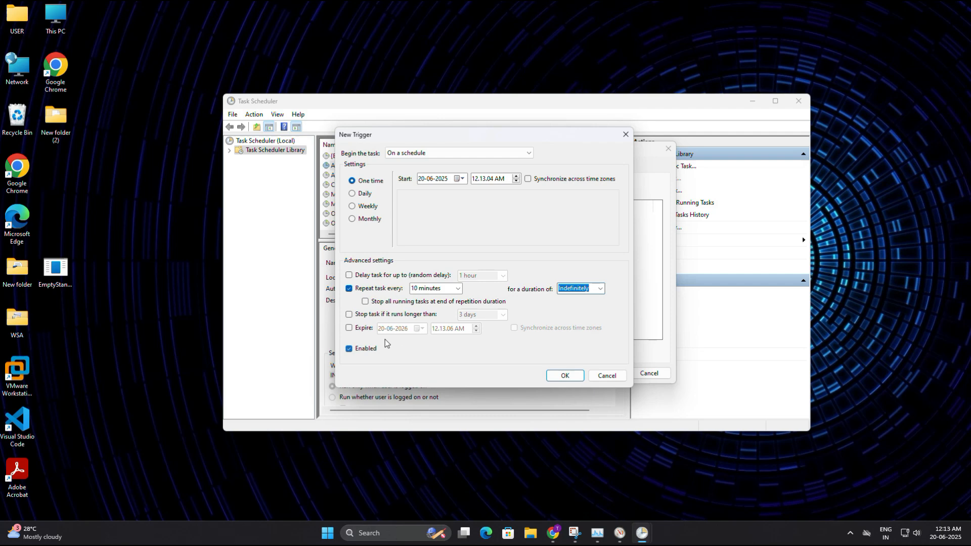
mouse_move(538, 370)
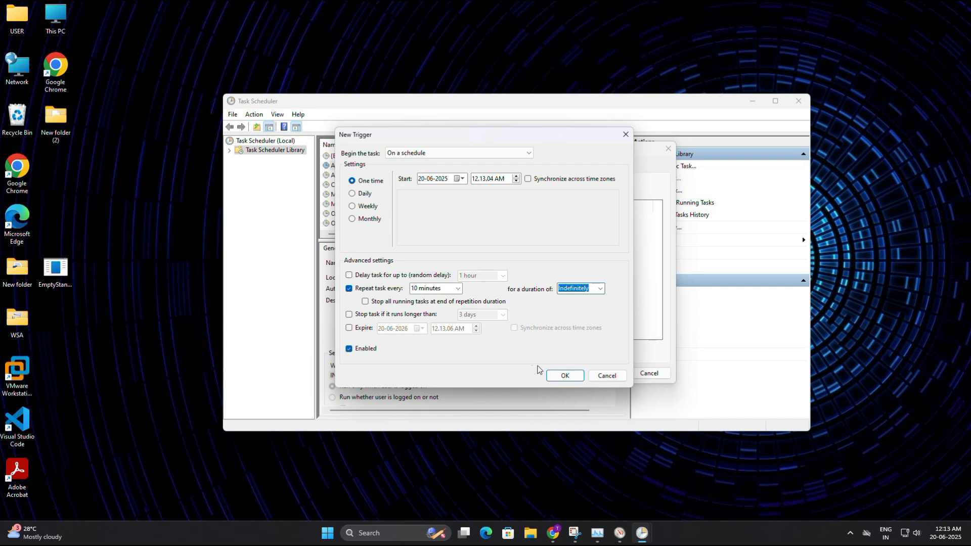
left_click(563, 375)
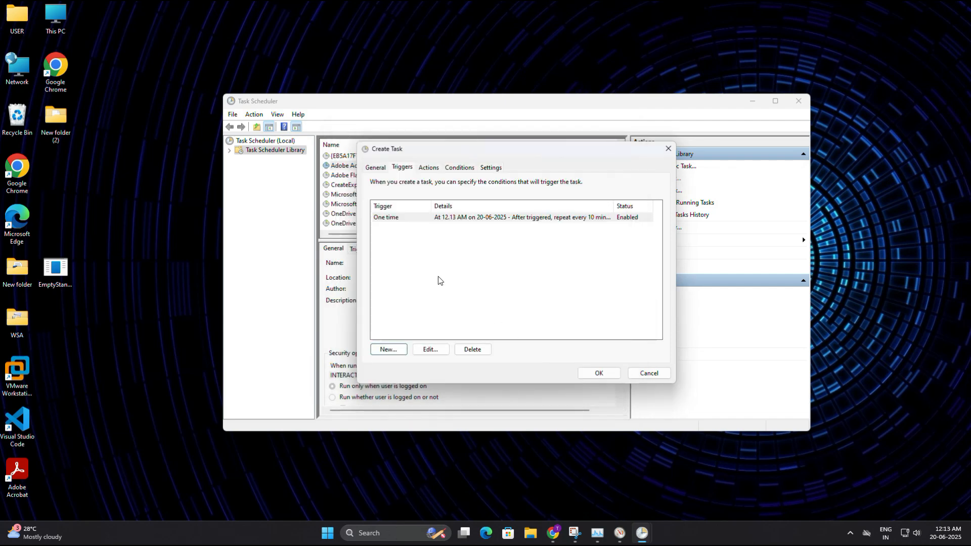
mouse_move(483, 221)
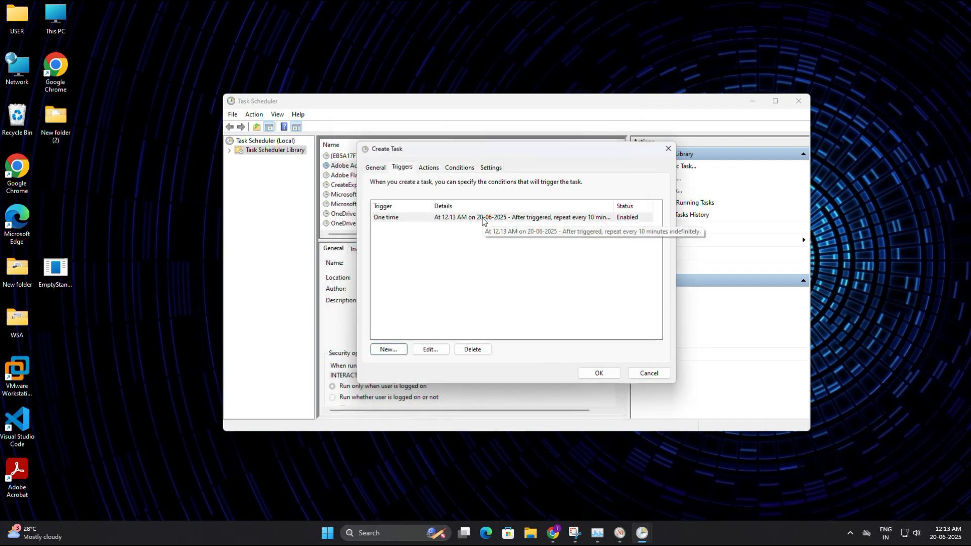
Add a Start a program action for C:\Users\USER\Desktop\EmptyStandbyList.exe.
left_click(428, 167)
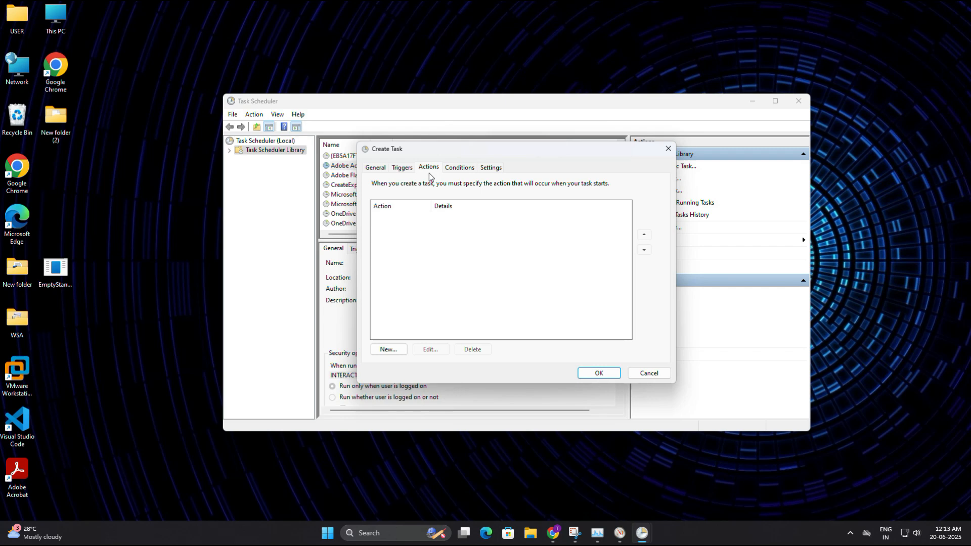
left_click(387, 349)
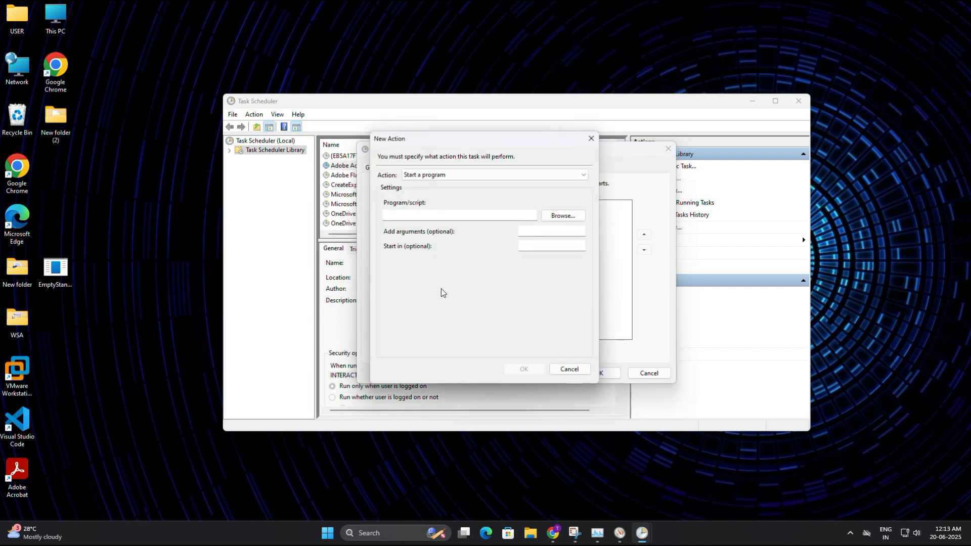
left_click(410, 215)
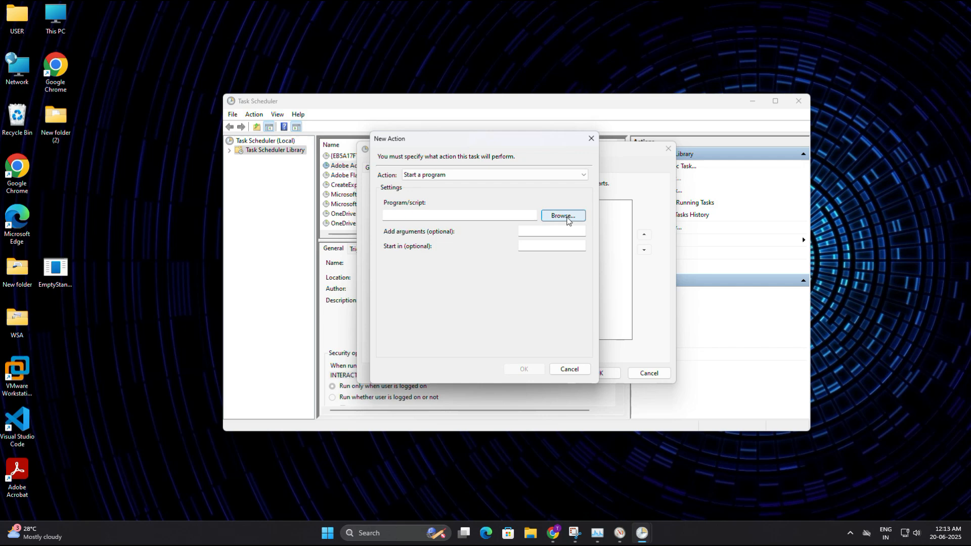
left_click(561, 218)
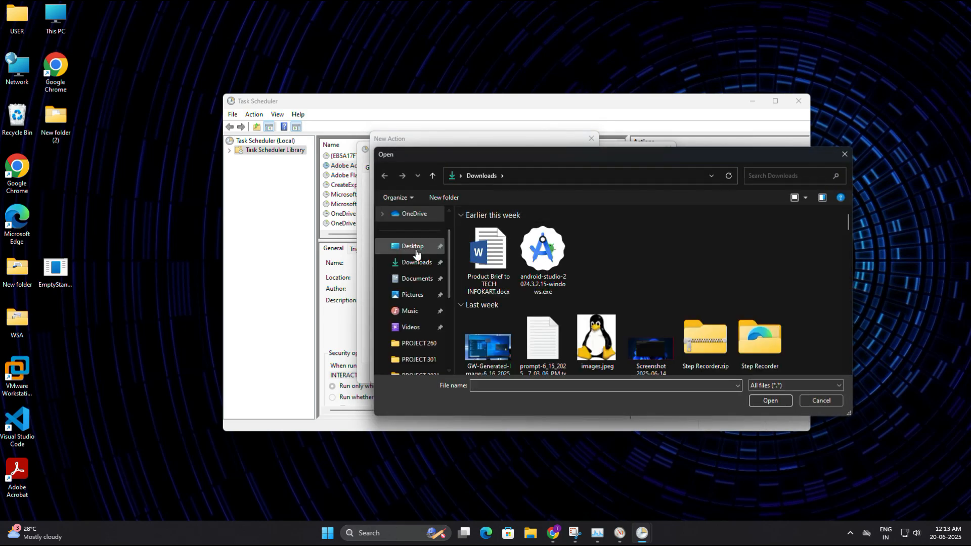
left_click(413, 246)
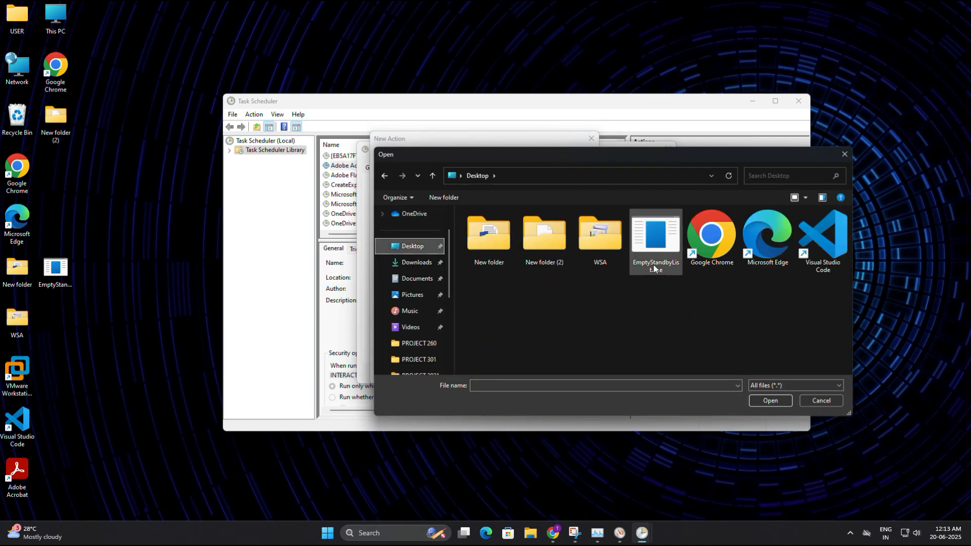
left_click(655, 233)
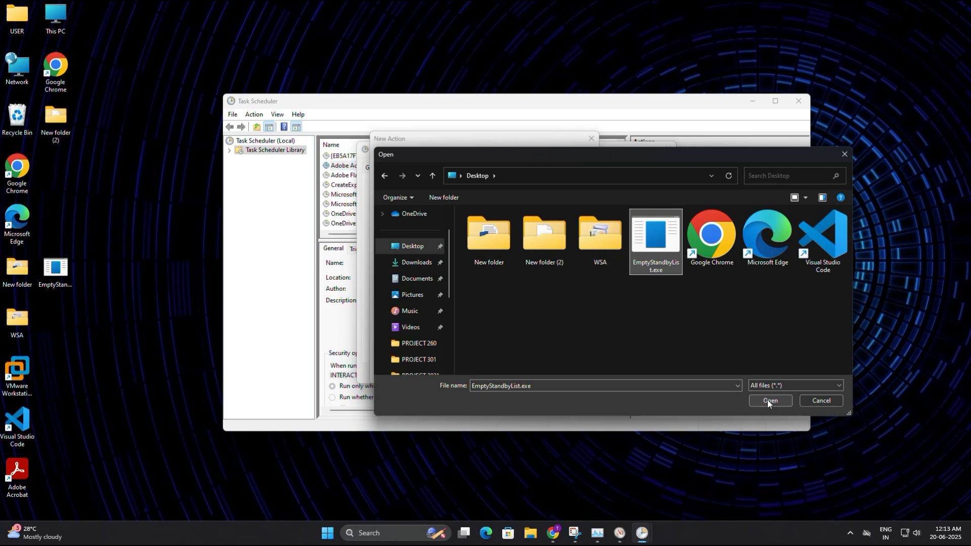
left_click(769, 400)
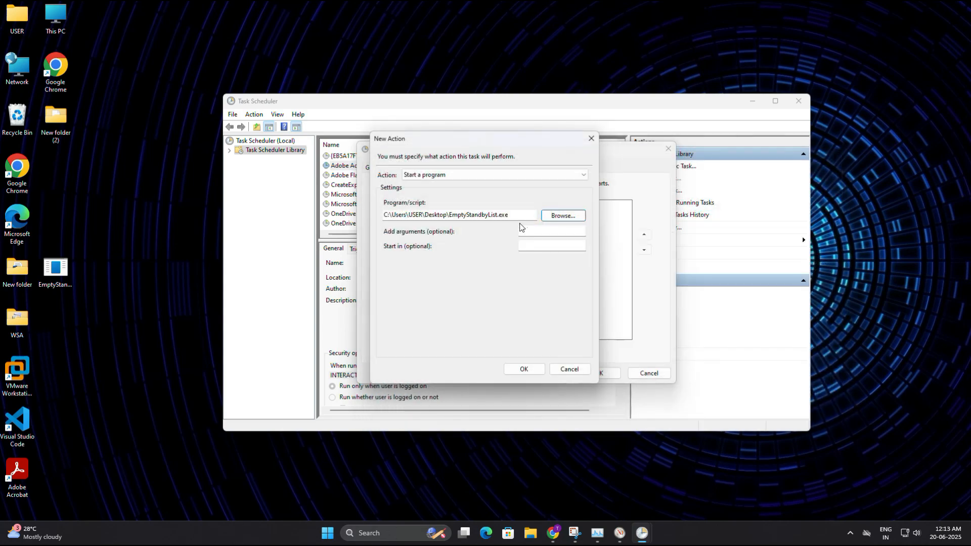
left_click(523, 368)
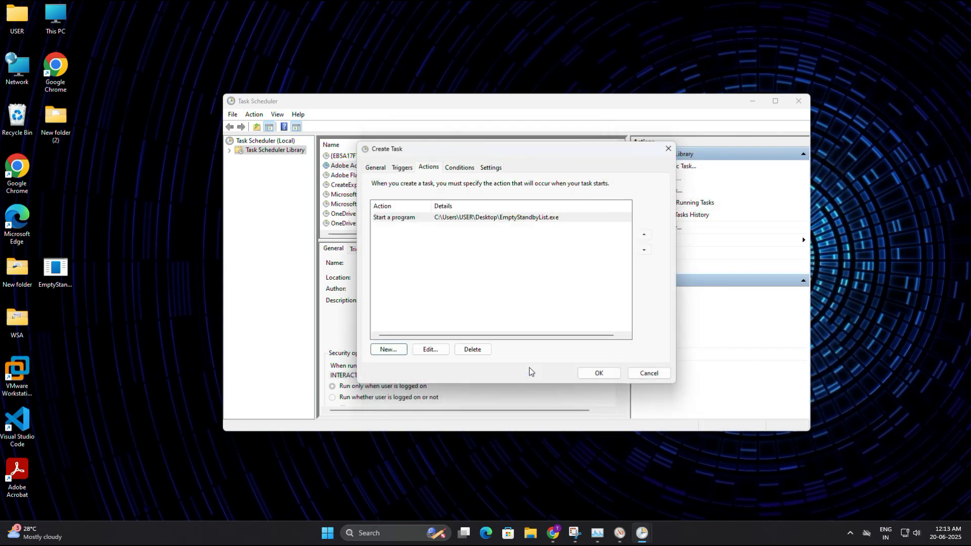
mouse_move(601, 363)
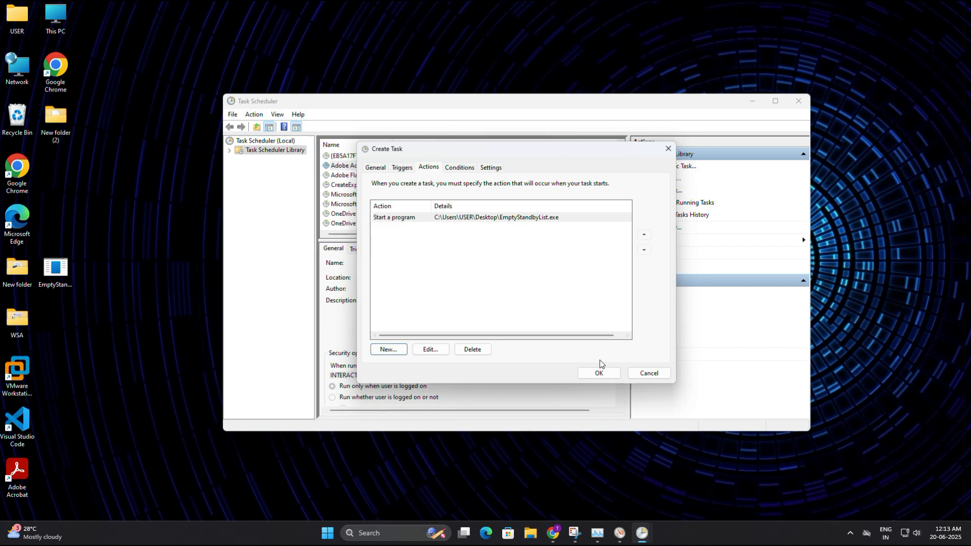
Save the Clear RAM Cache task and select it in the Task Scheduler Library.
left_click(597, 374)
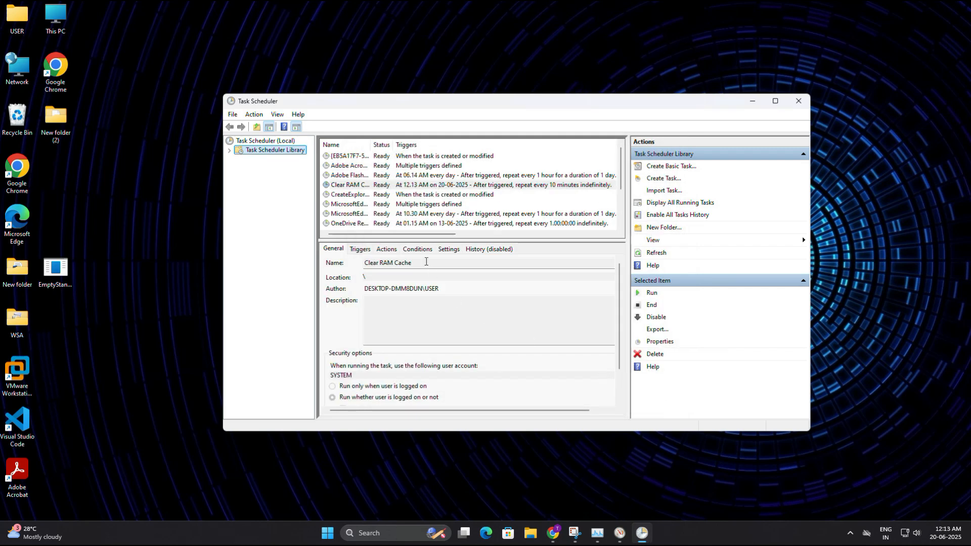
mouse_move(370, 148)
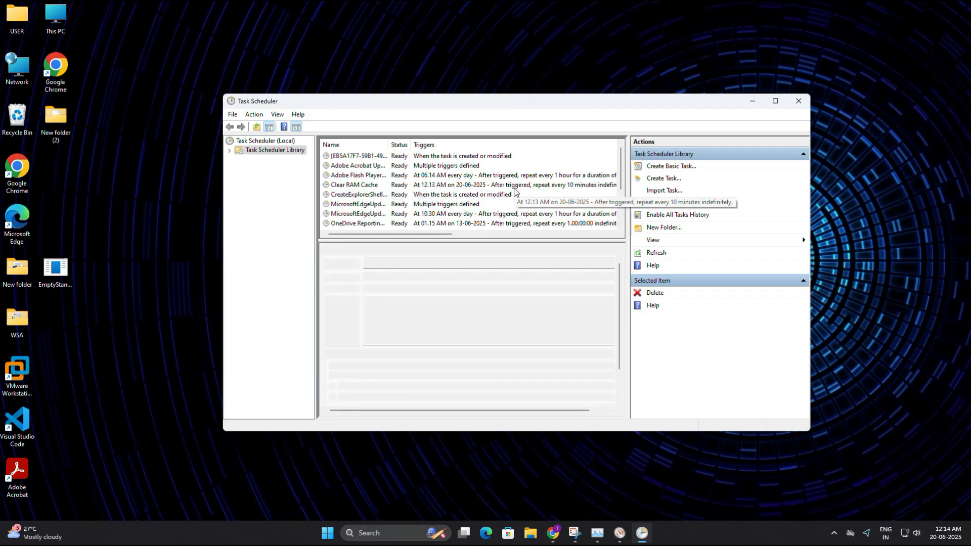
left_click(354, 184)
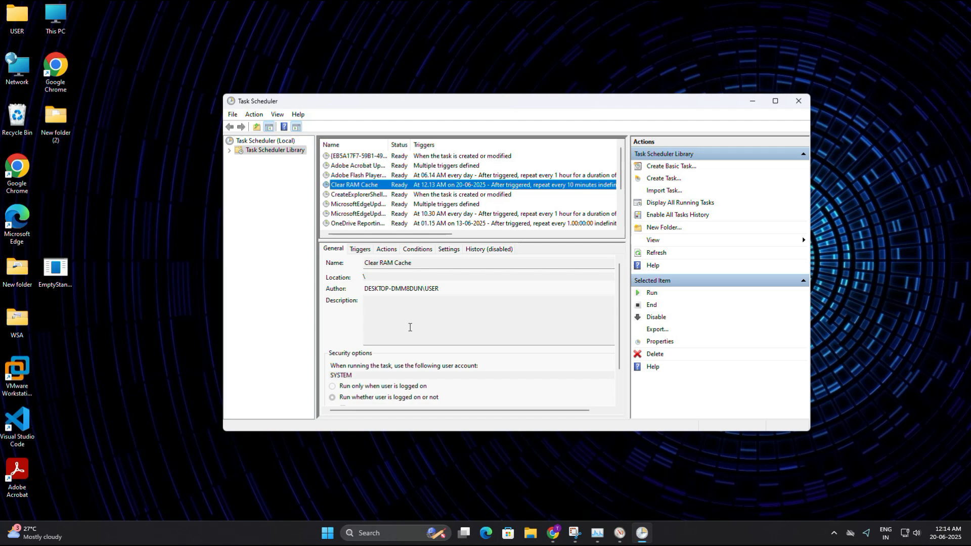
mouse_move(159, 253)
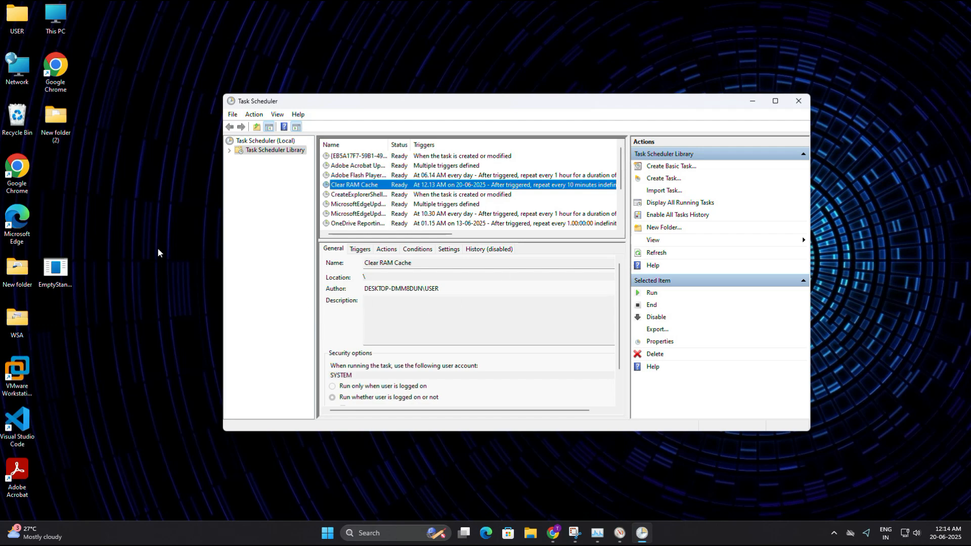
mouse_move(752, 105)
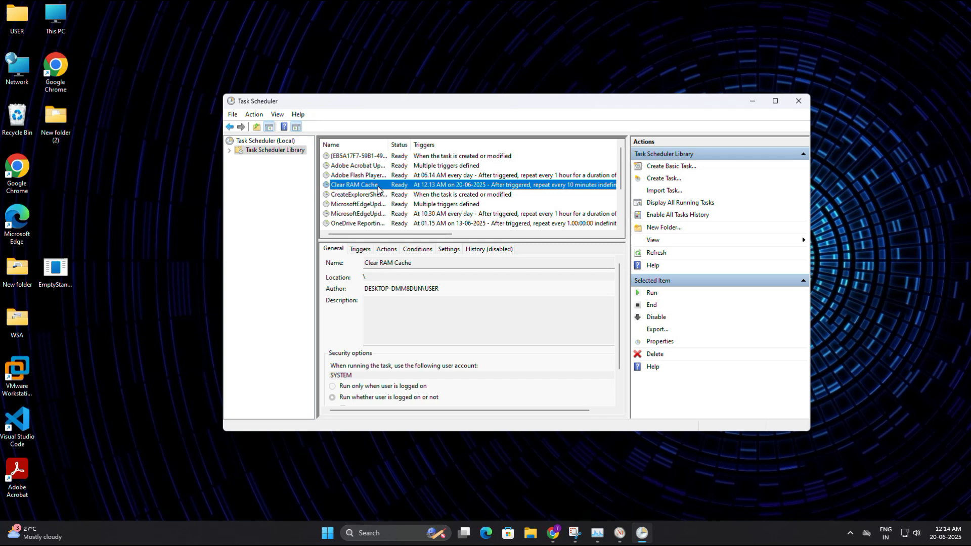
Delete the Clear RAM Cache task via its context menu.
right_click(354, 184)
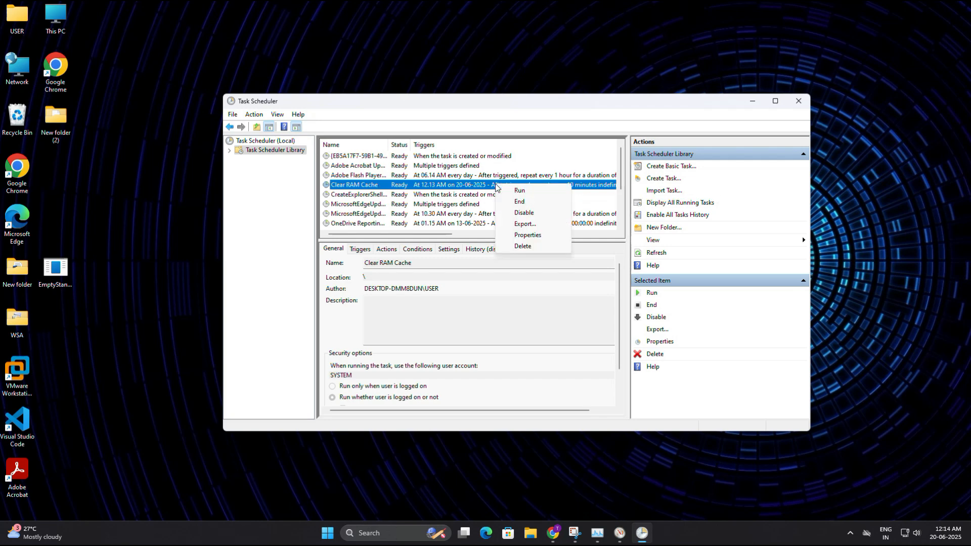
mouse_move(524, 247)
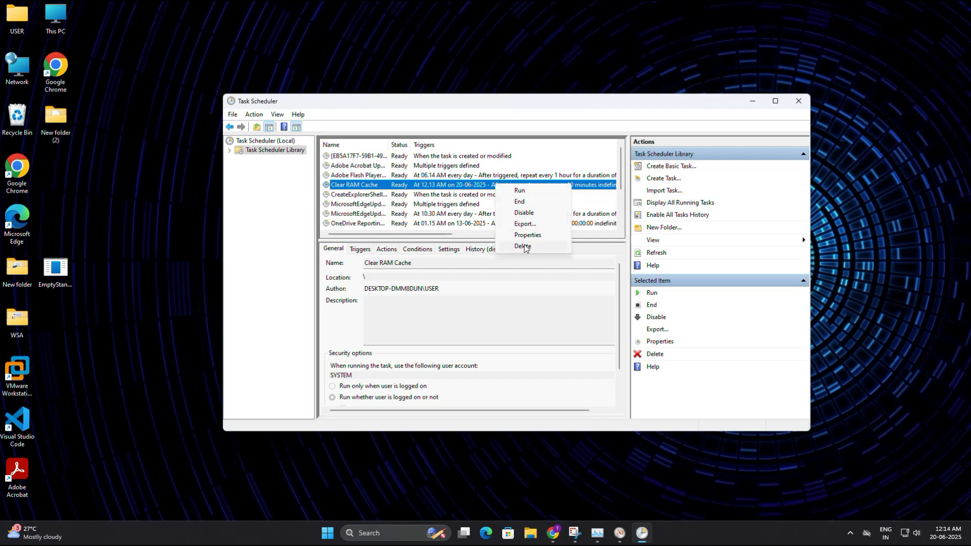
left_click(522, 246)
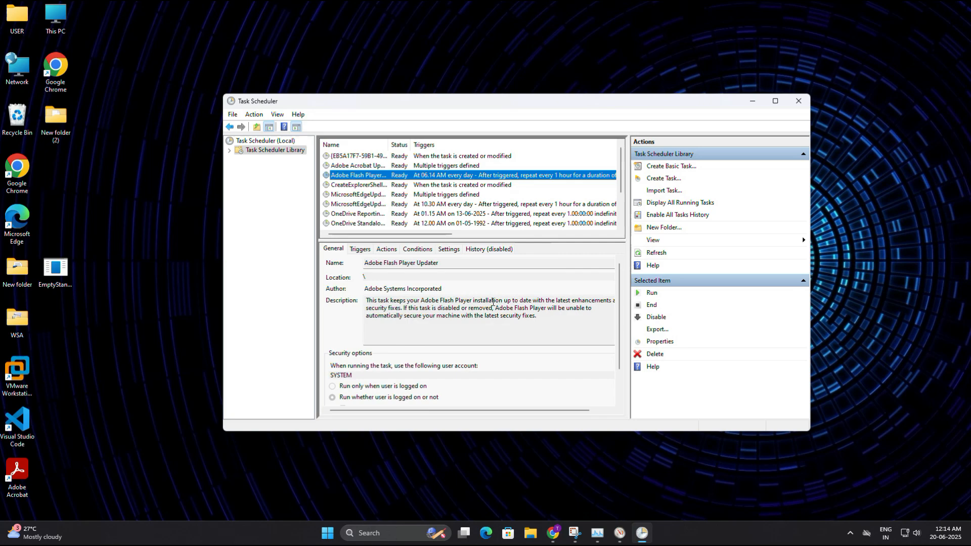
mouse_move(798, 101)
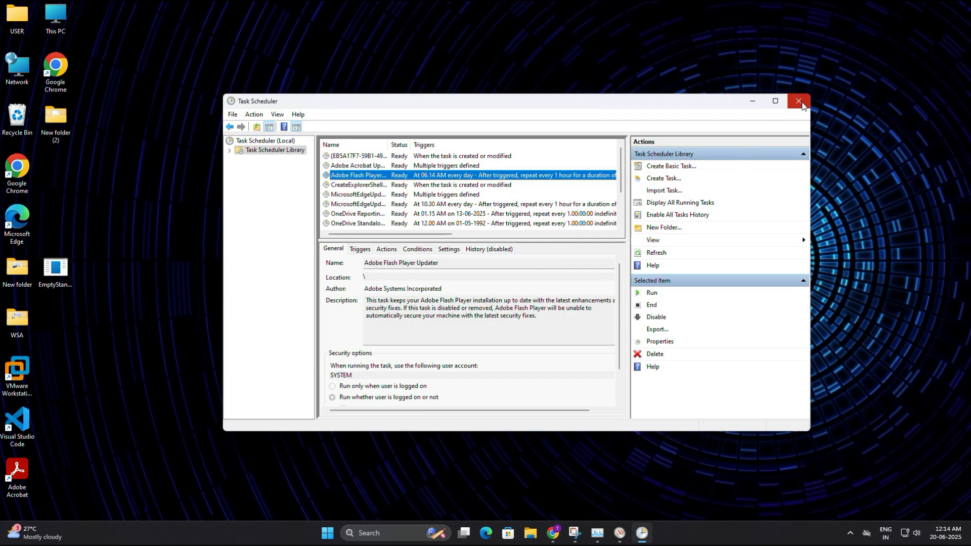
Close the Task Scheduler window, leaving the desktop showing.
left_click(799, 101)
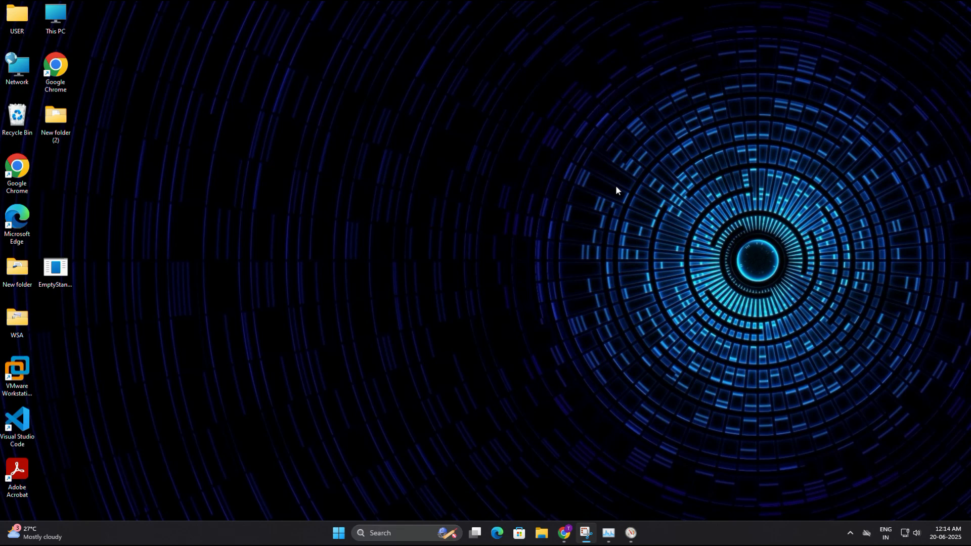
mouse_move(449, 74)
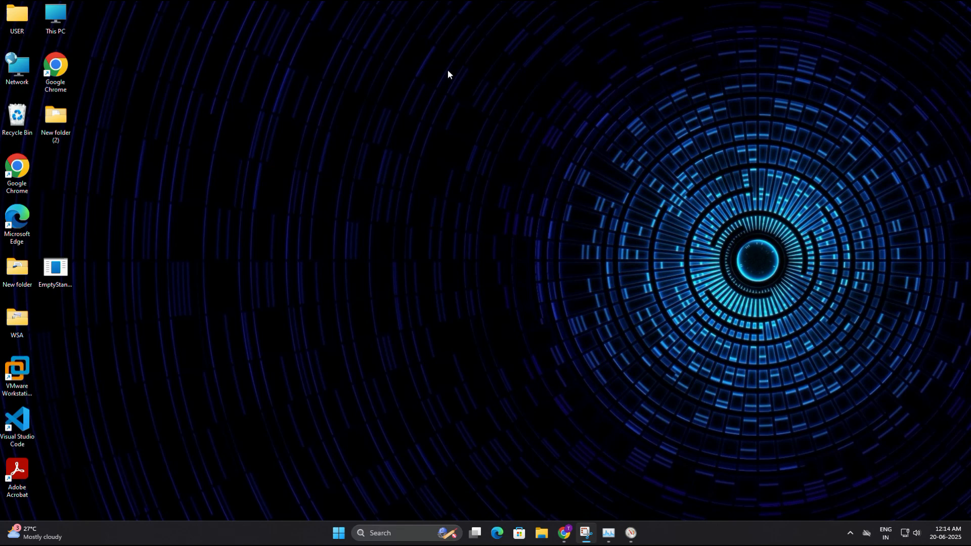